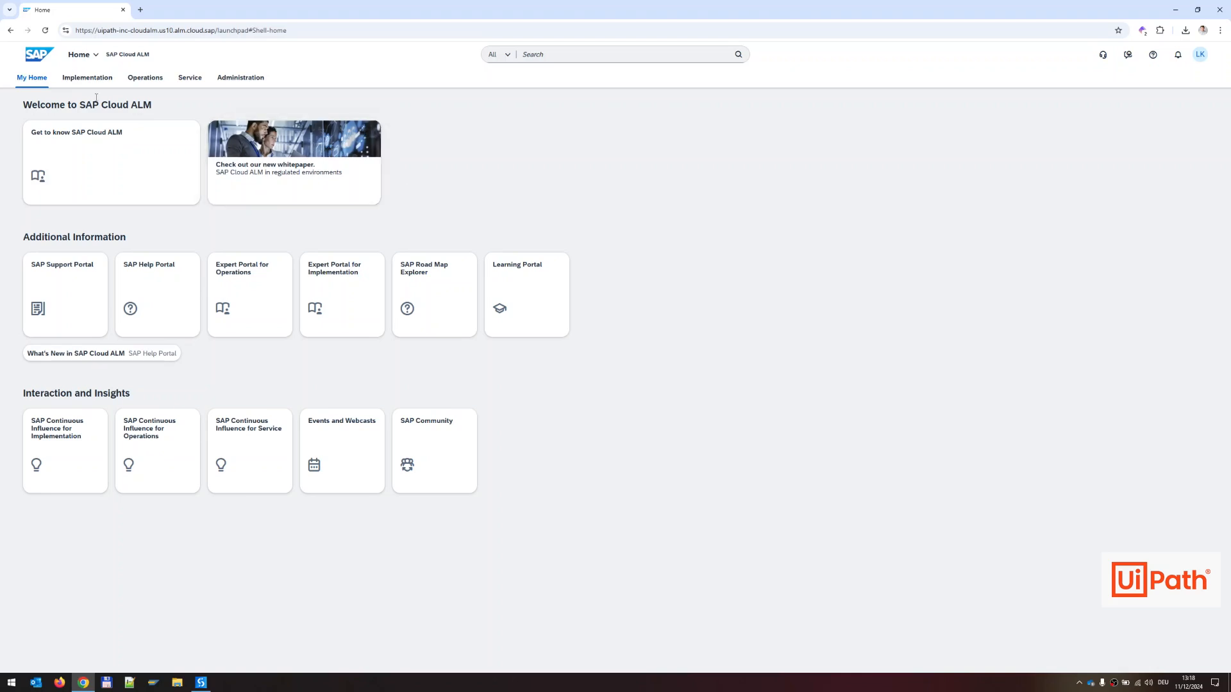
# Open Test Preparation from the Implementation apps and begin a new test case
pyautogui.click(86, 77)
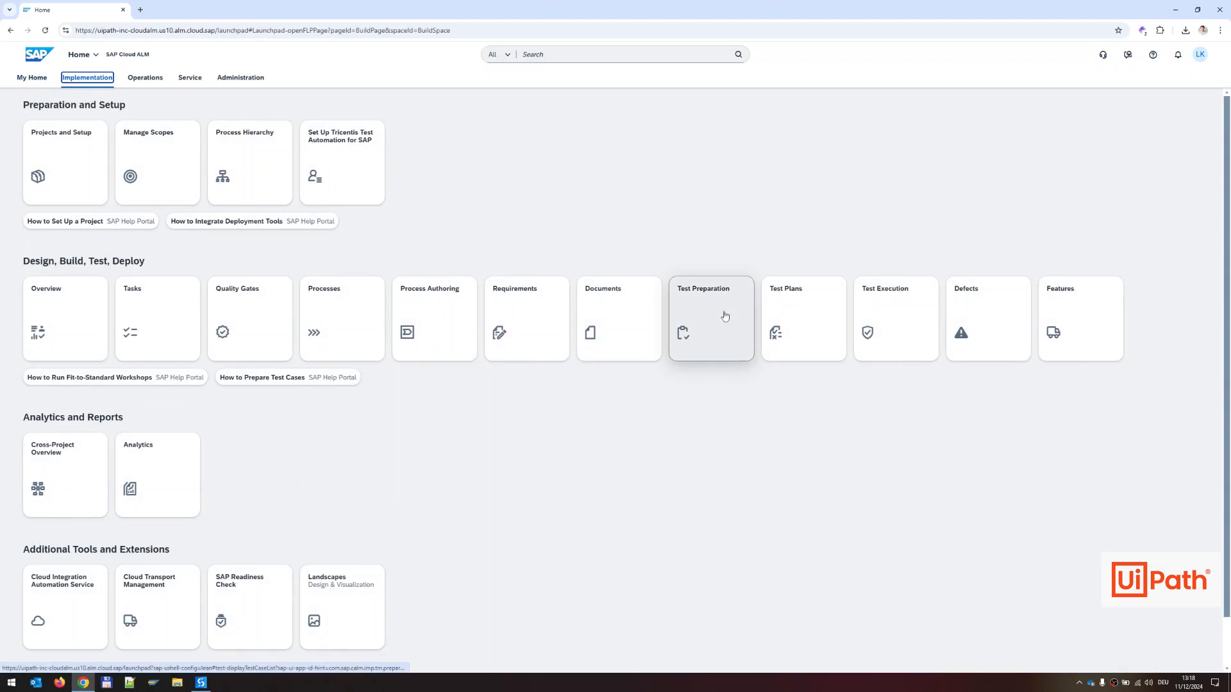
pyautogui.click(709, 319)
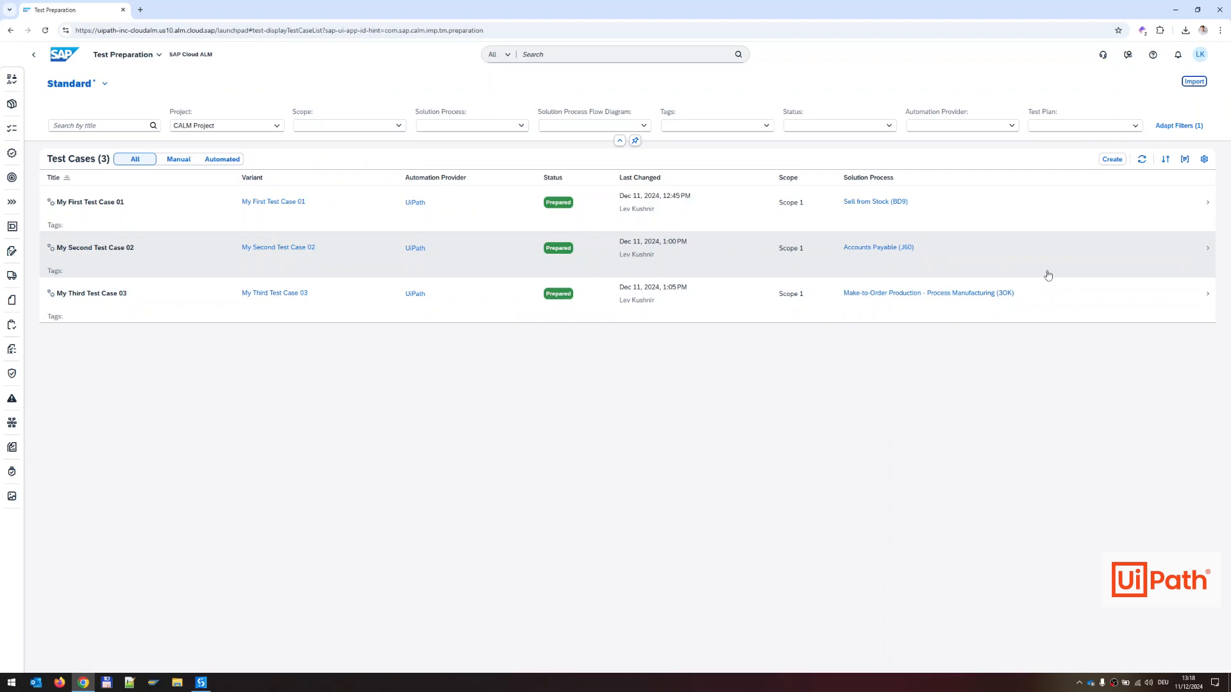
pyautogui.click(1111, 158)
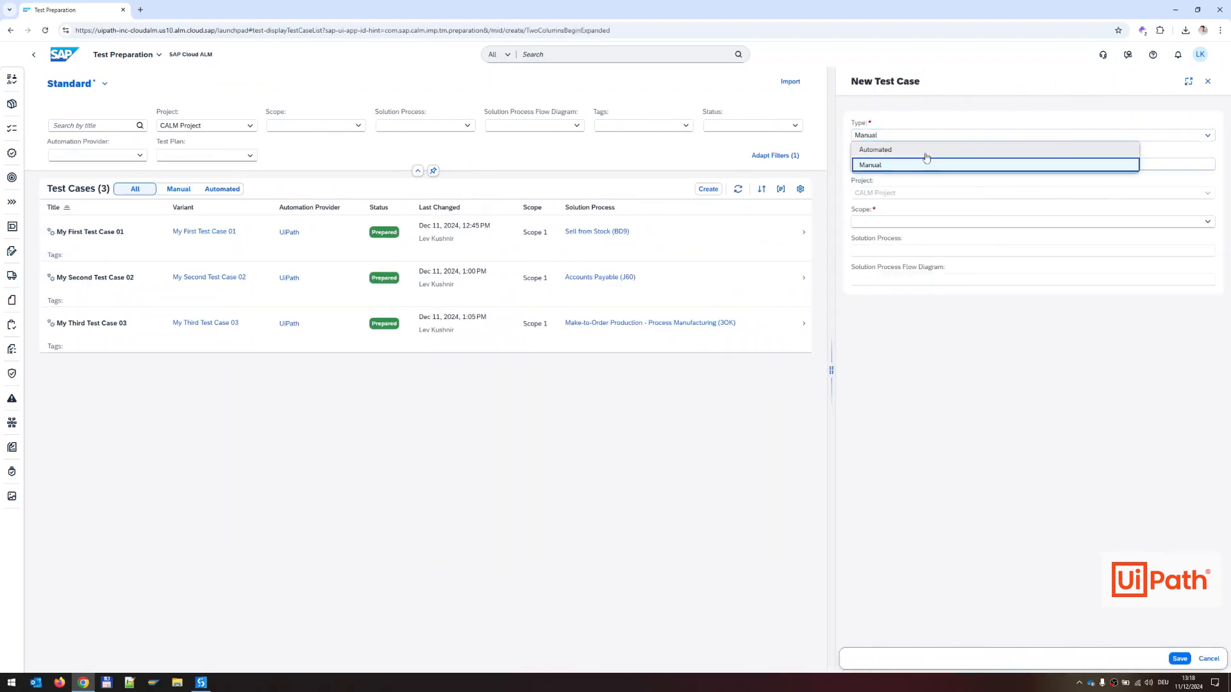
# Make the test case Automated, title it 'Fourth Test Case 04', with process Accounting and Financial Close (J58)
pyautogui.click(875, 150)
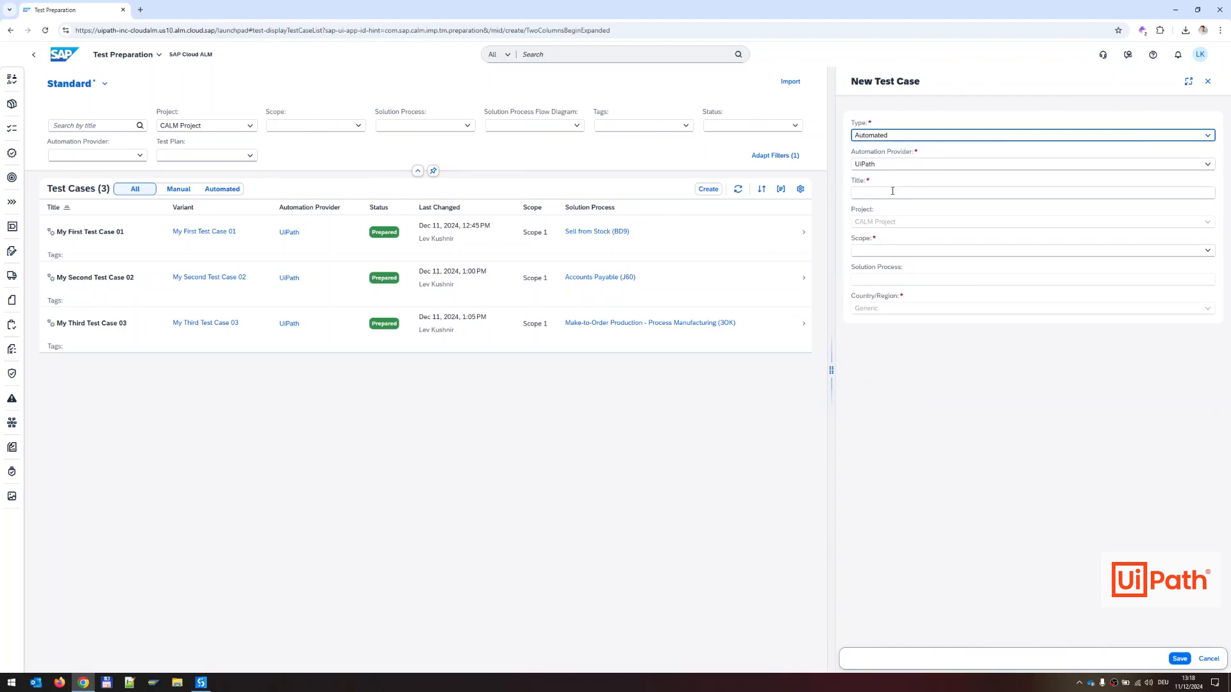
pyautogui.click(1031, 192)
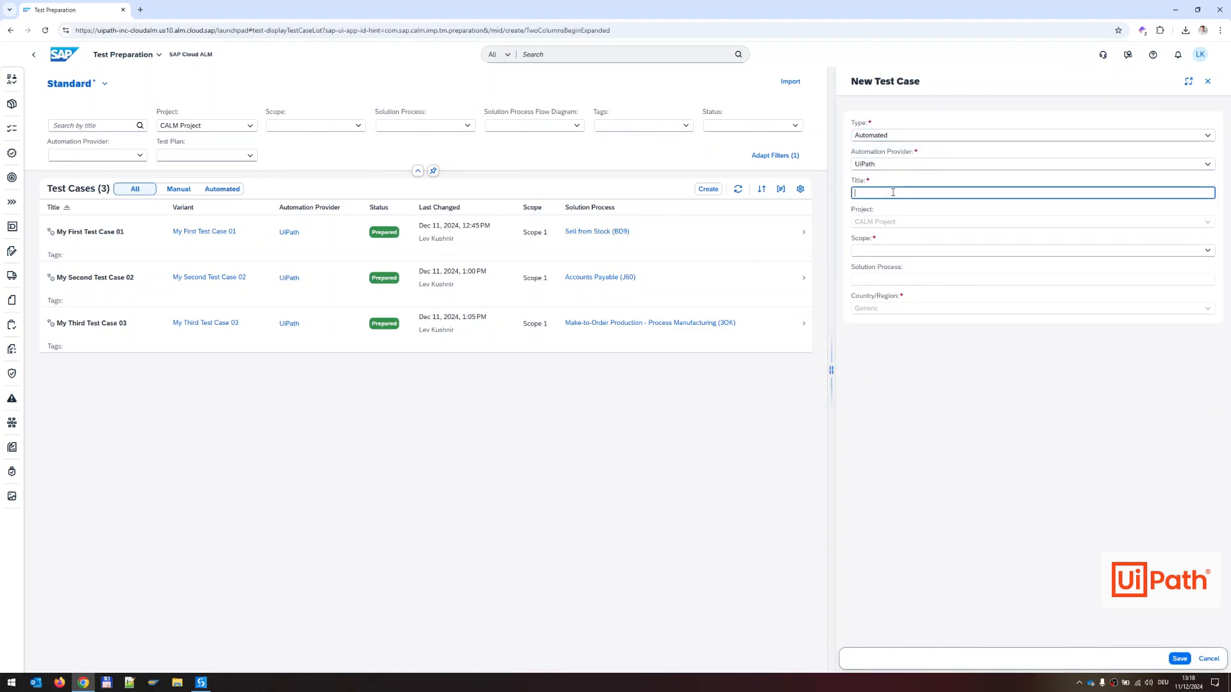
pyautogui.write('Fourthe')
pyautogui.click(1033, 250)
pyautogui.write('Scope 1')
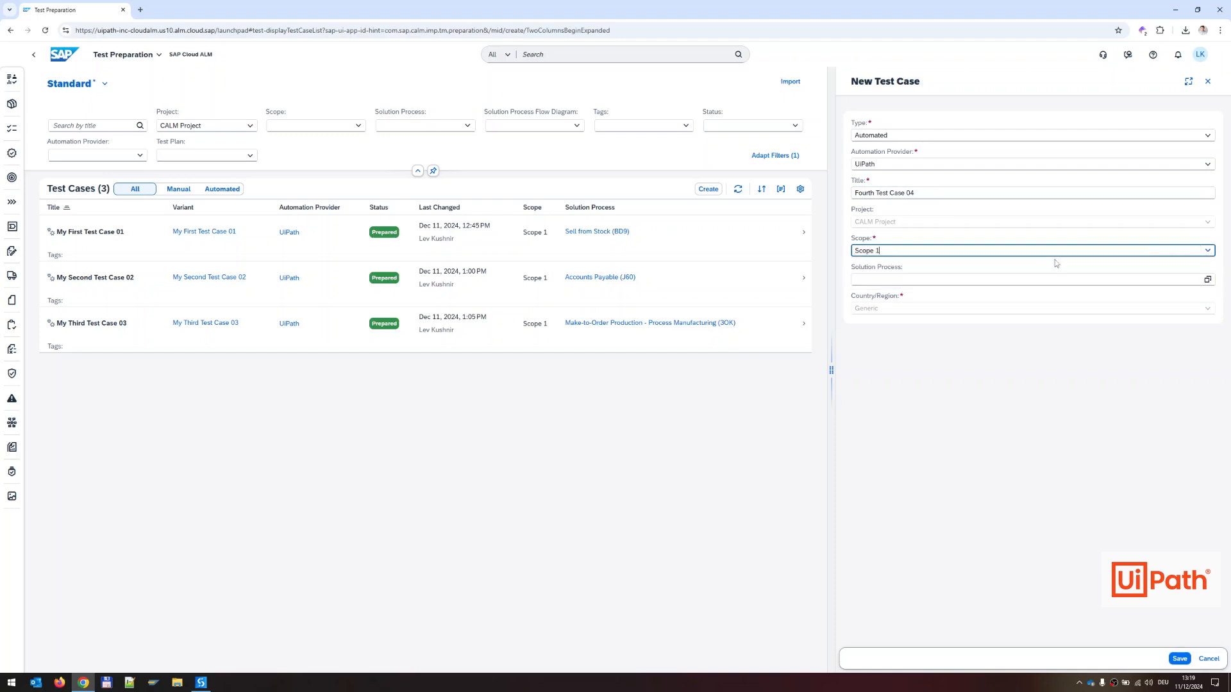
pyautogui.moveTo(1151, 265)
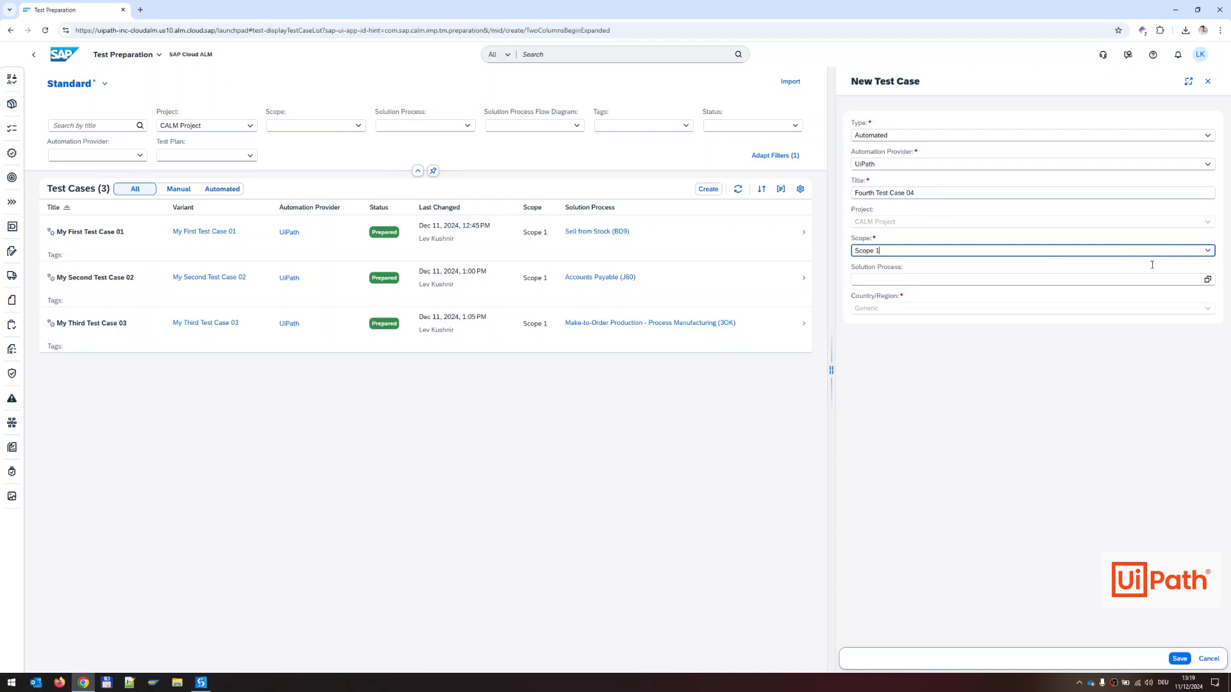
pyautogui.click(1207, 278)
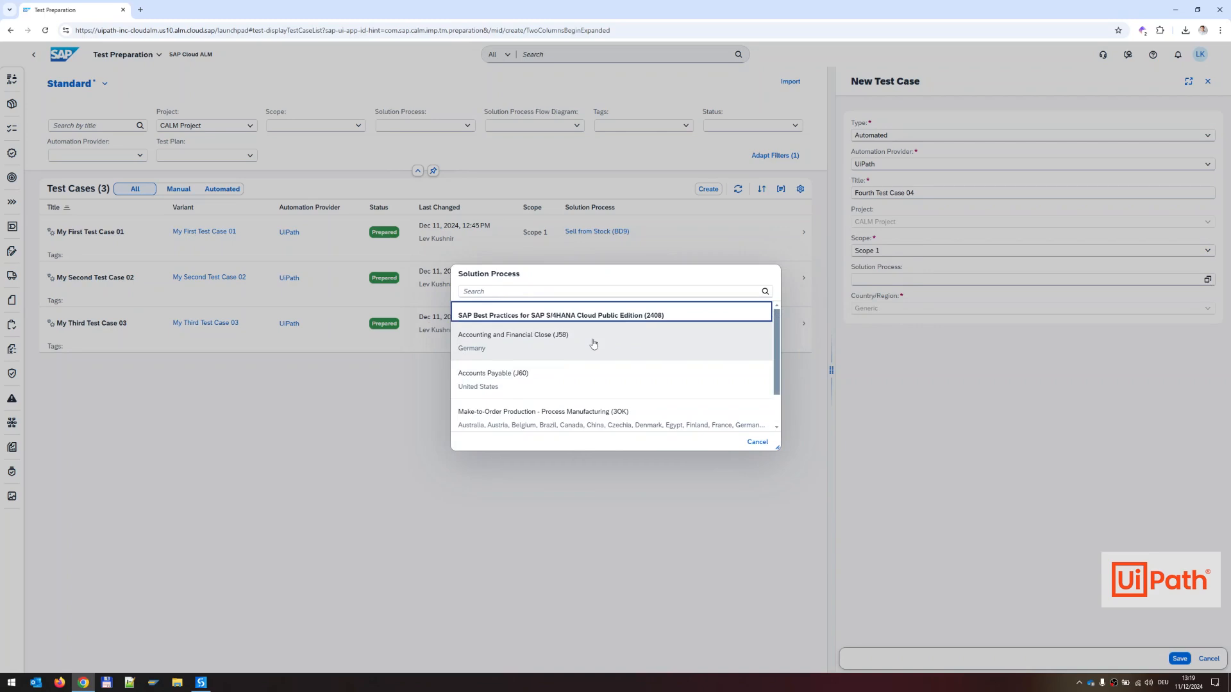
pyautogui.click(511, 334)
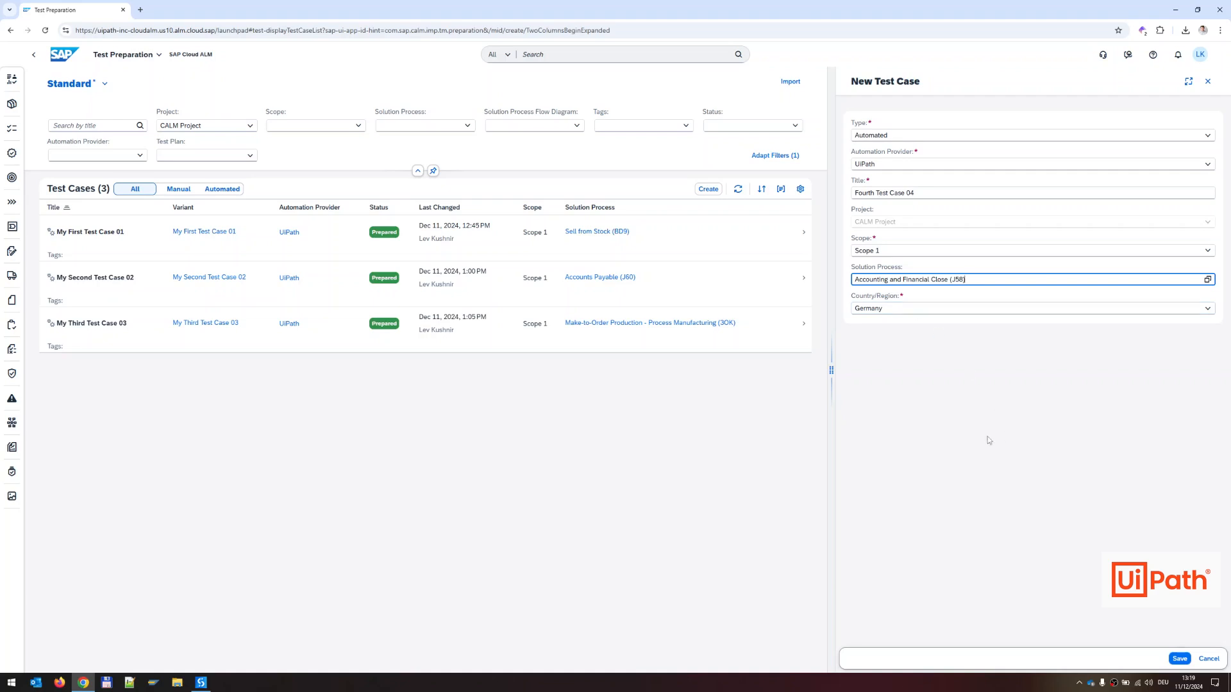
# Save the new test case and open the Fourth Test Case 04 detail page
pyautogui.click(1179, 658)
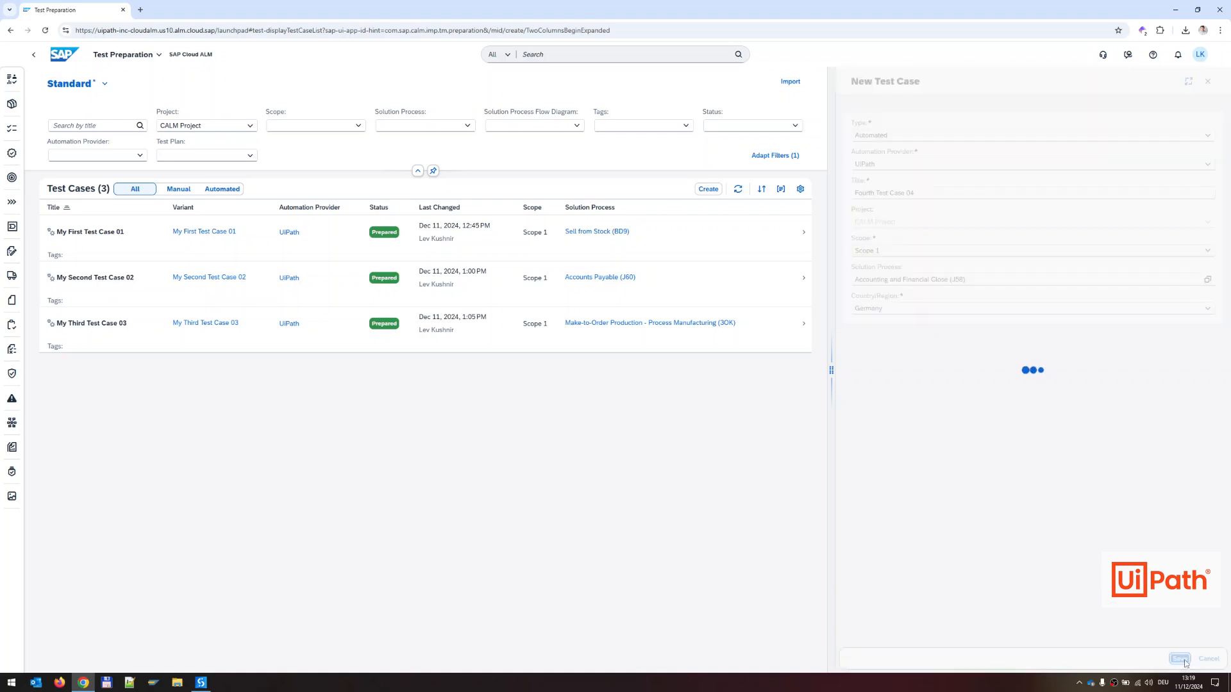
pyautogui.click(1179, 658)
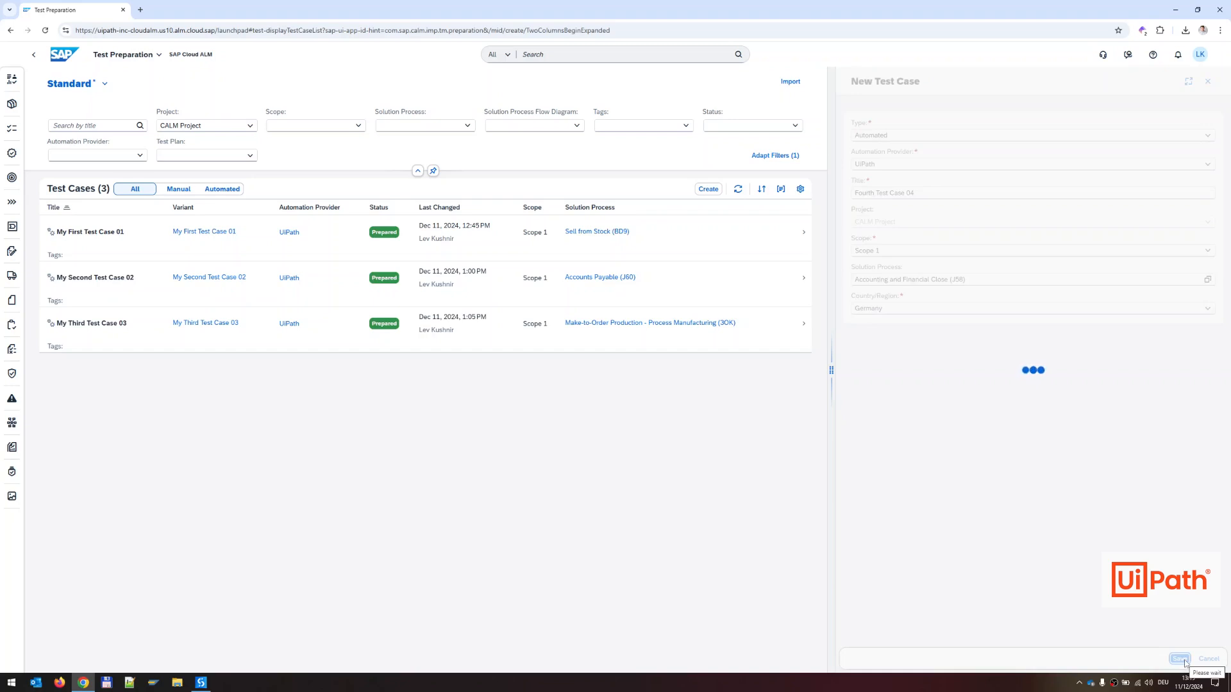
pyautogui.click(1177, 660)
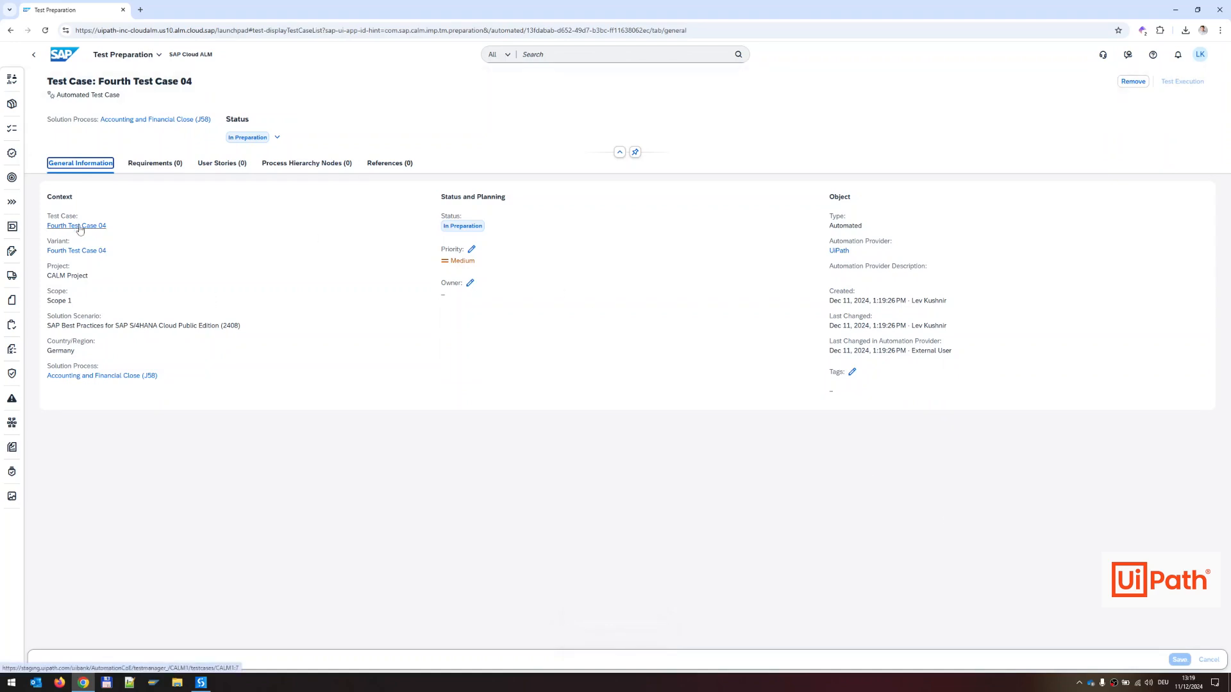
# Open Fourth Test Case 04 in Test Manager and review its Details and Automation tabs
pyautogui.click(76, 225)
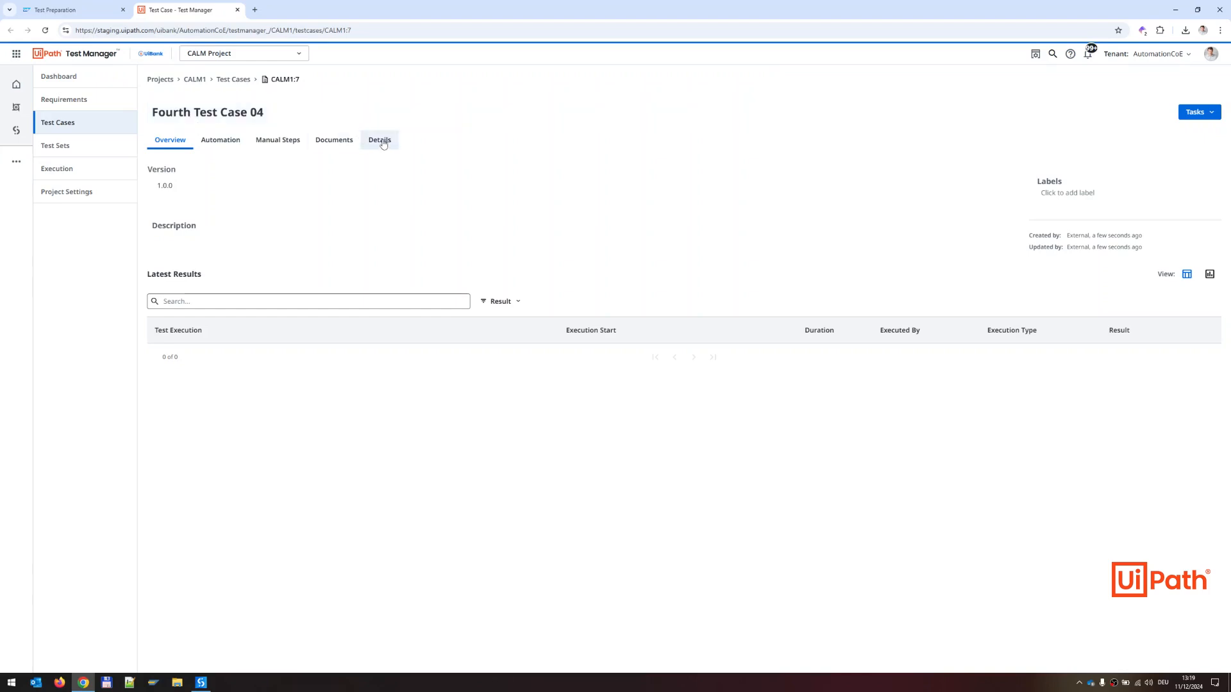
pyautogui.click(379, 139)
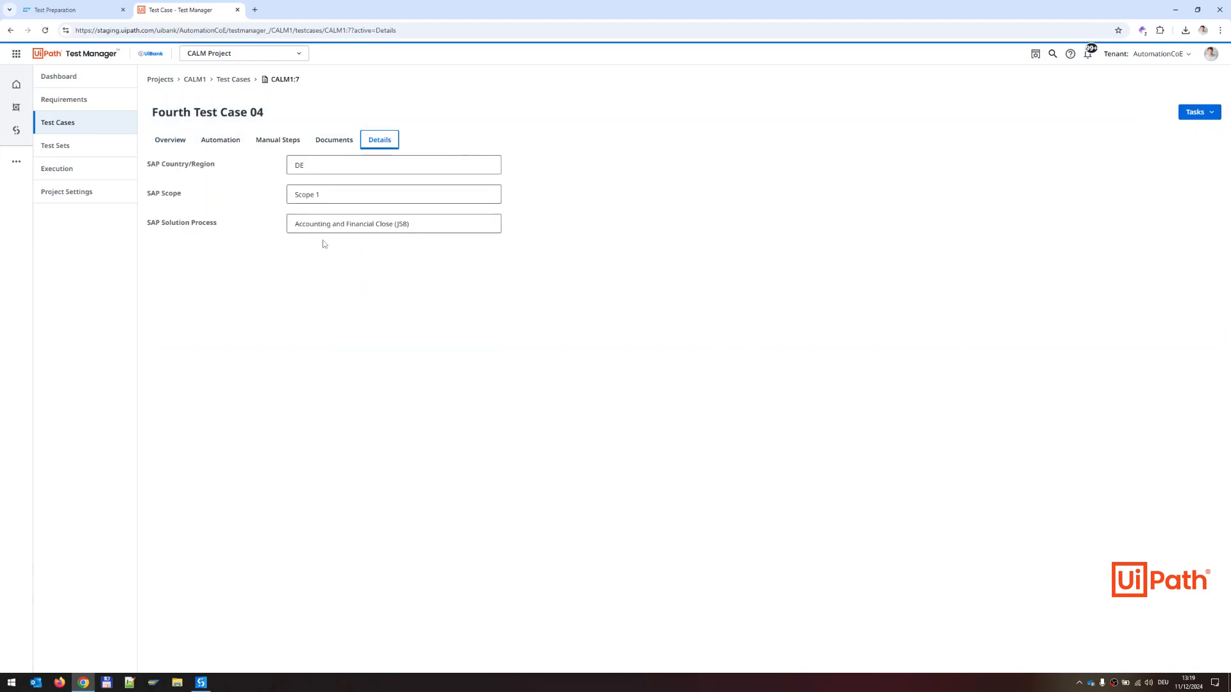
pyautogui.click(220, 140)
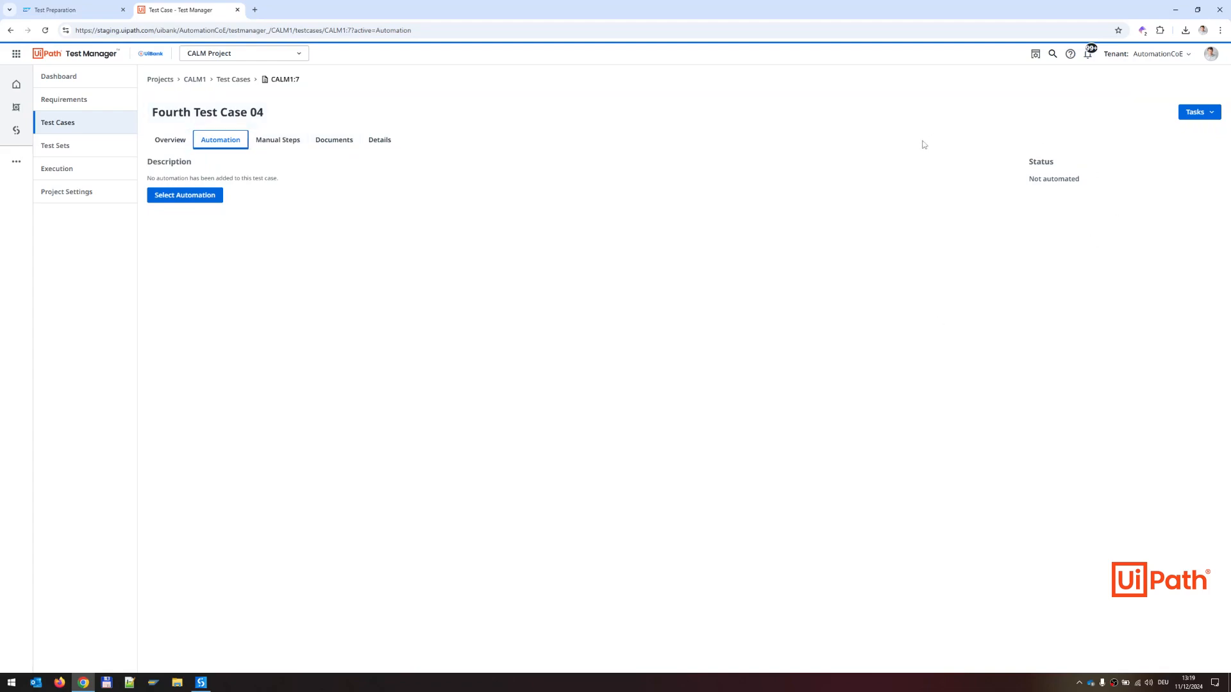
pyautogui.moveTo(902, 144)
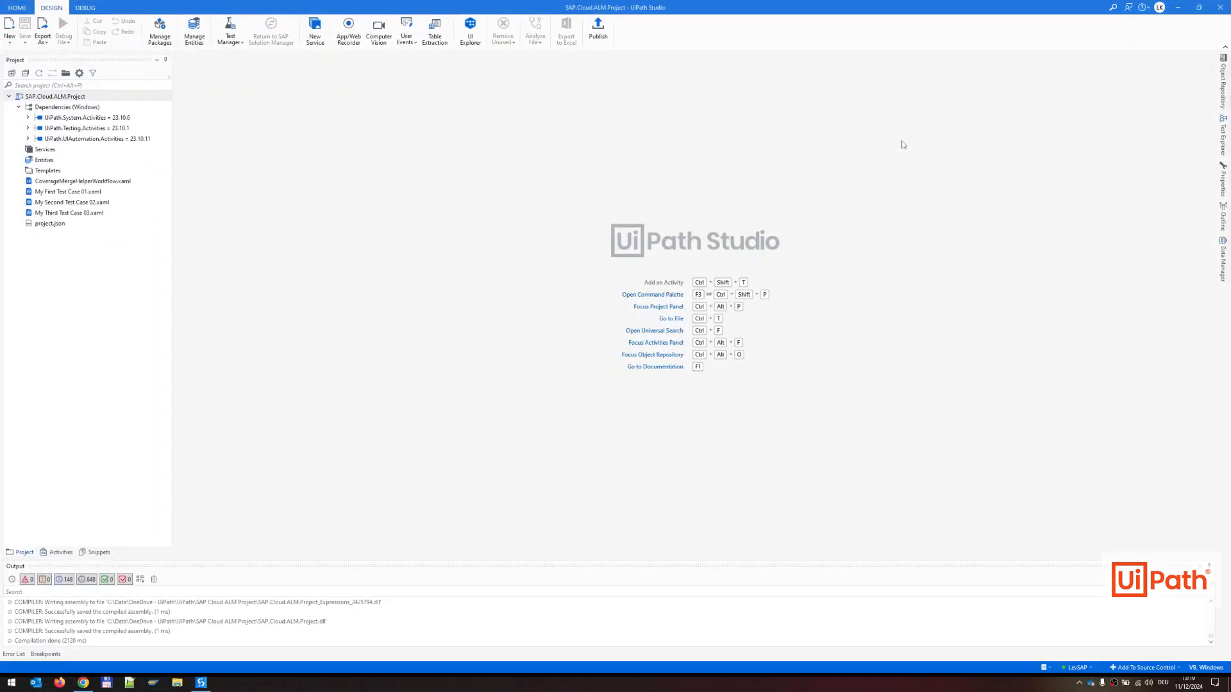
pyautogui.moveTo(381, 179)
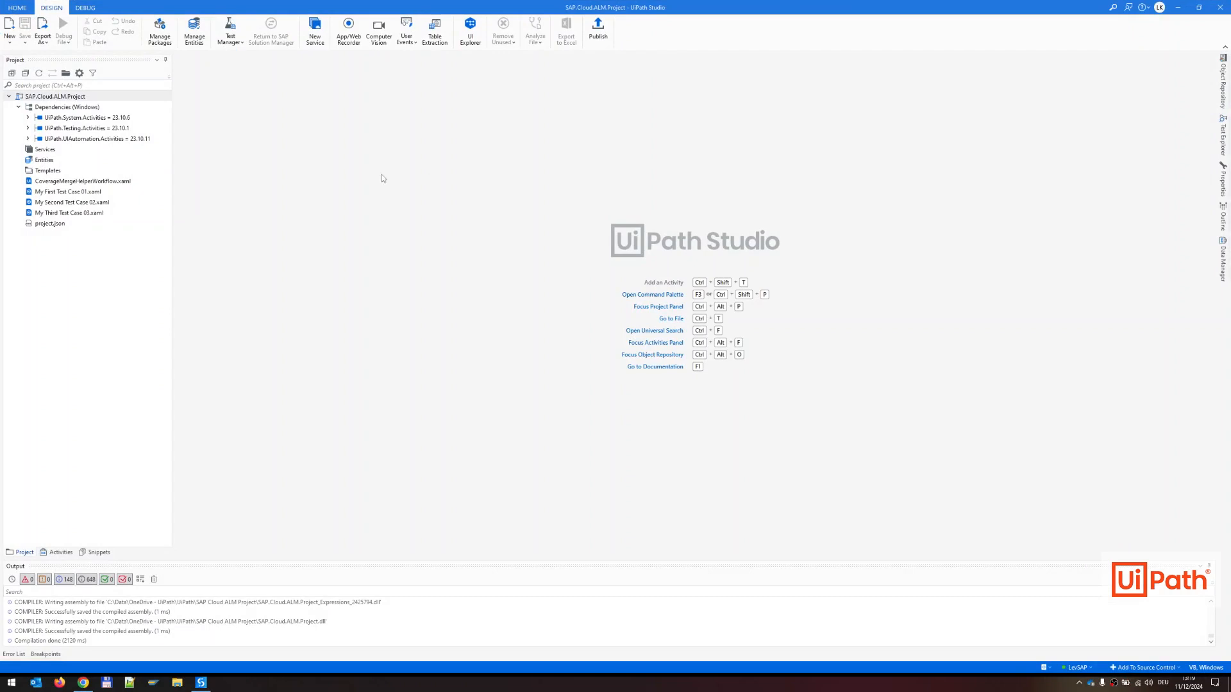
# Add a test case named 'Fourth Test Case 04' to the project and create it
pyautogui.rightClick(52, 96)
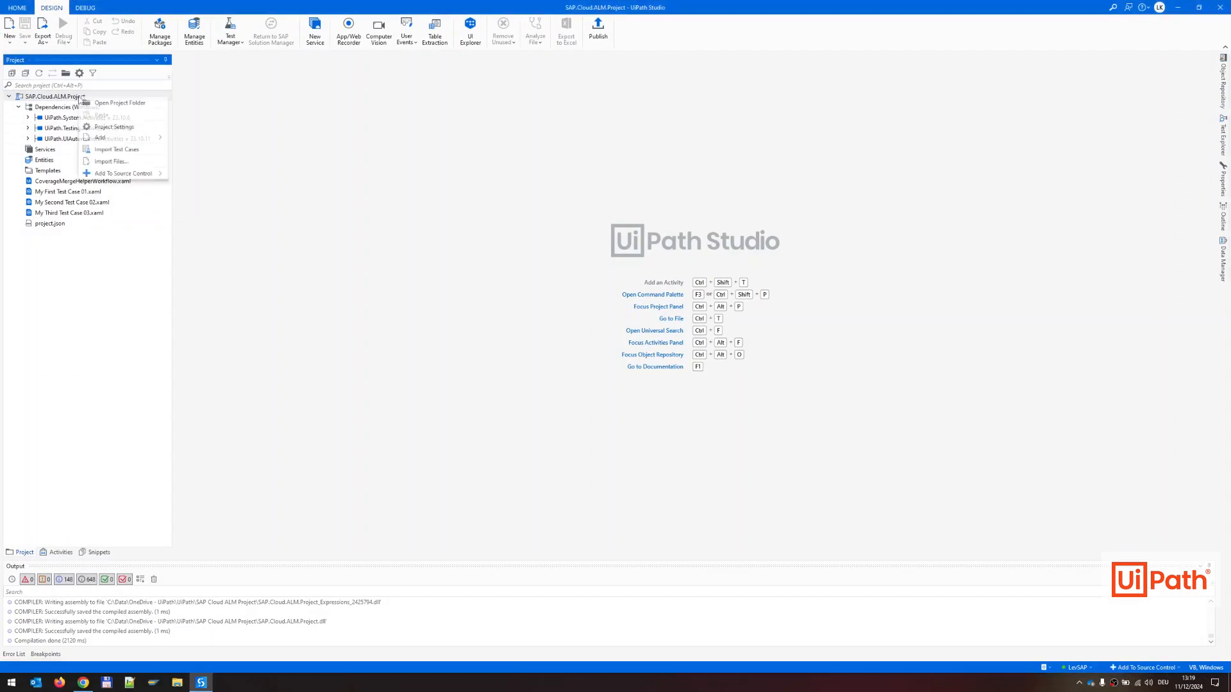
pyautogui.moveTo(101, 137)
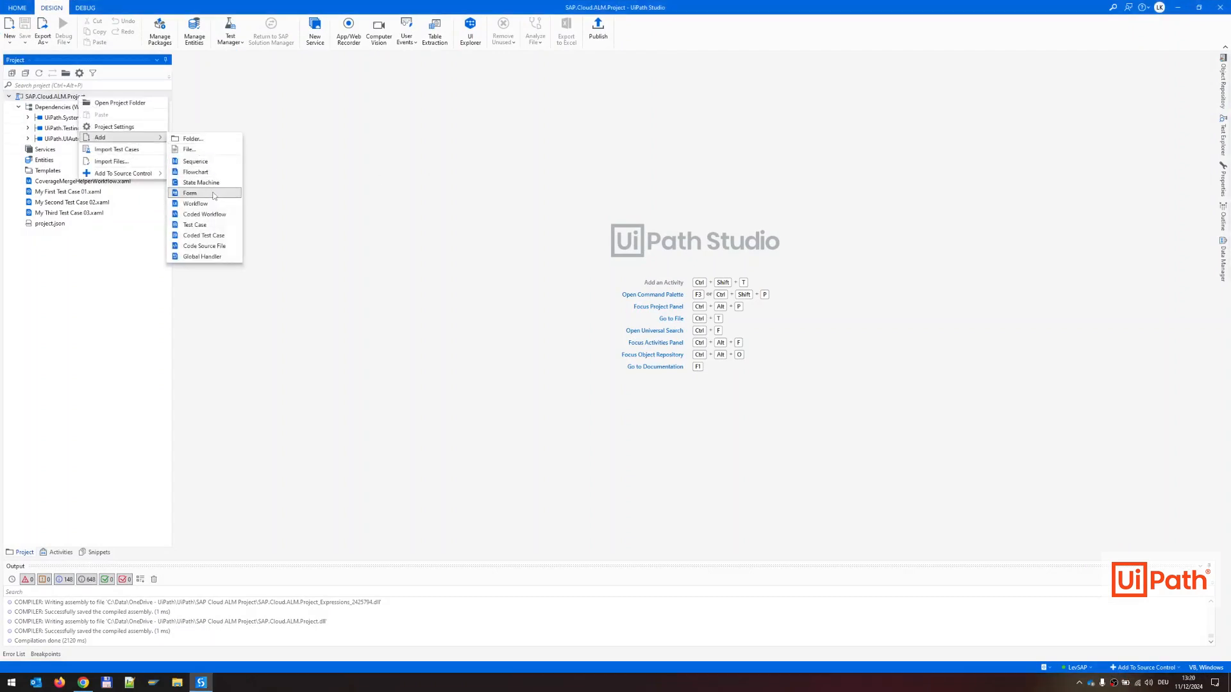
pyautogui.click(194, 224)
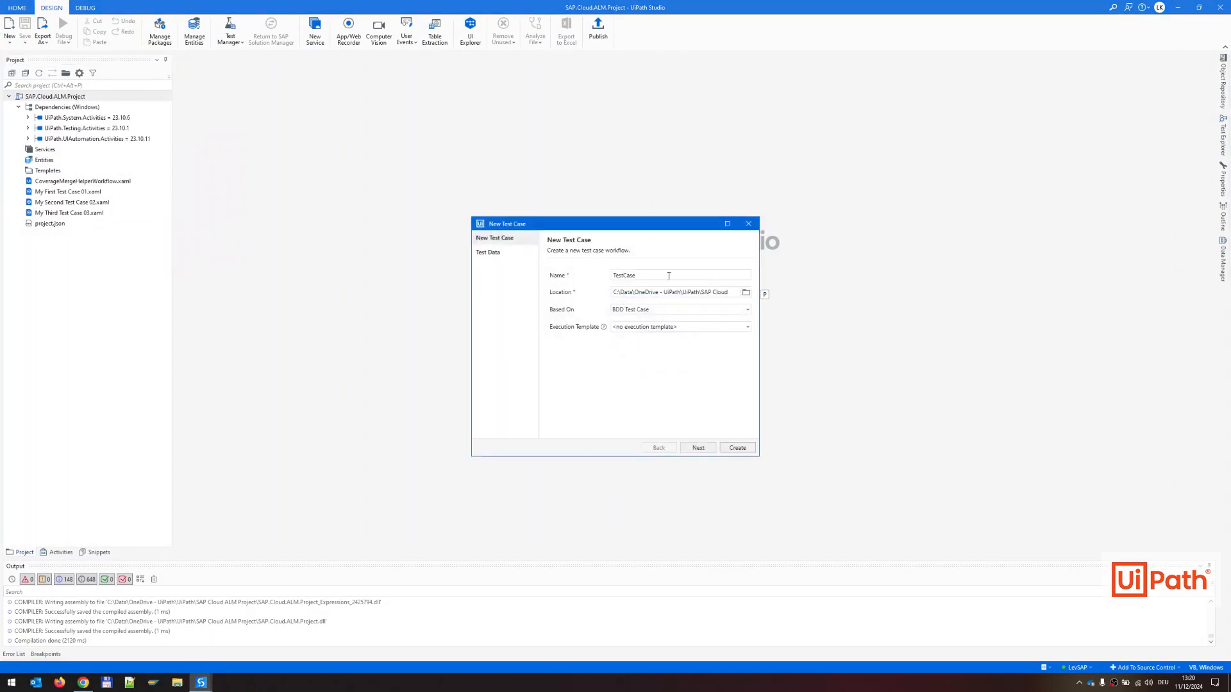
pyautogui.write('Fp')
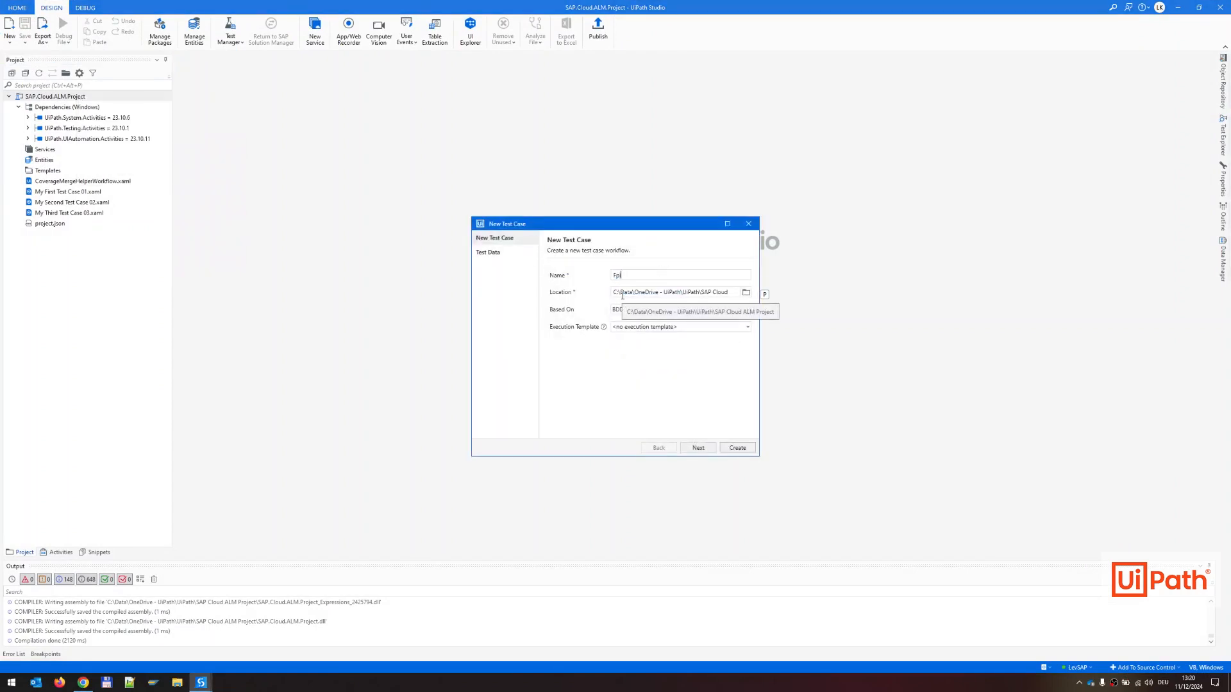
pyautogui.write('Fourth Test Case 04')
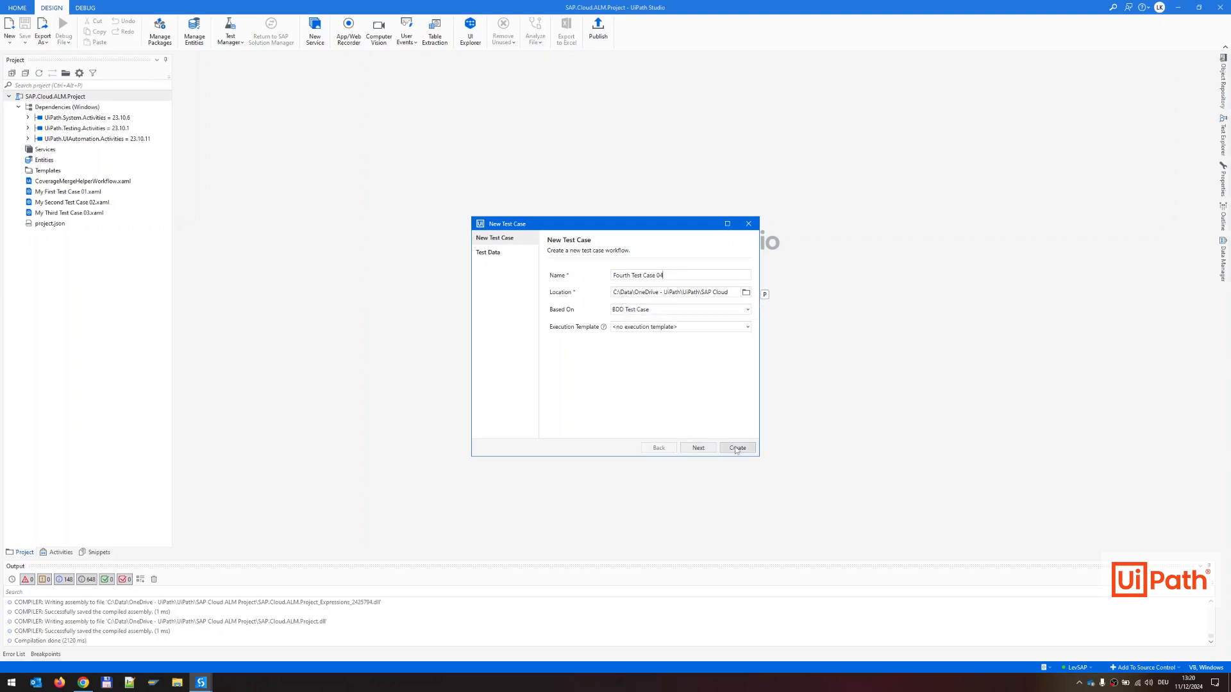
pyautogui.click(736, 448)
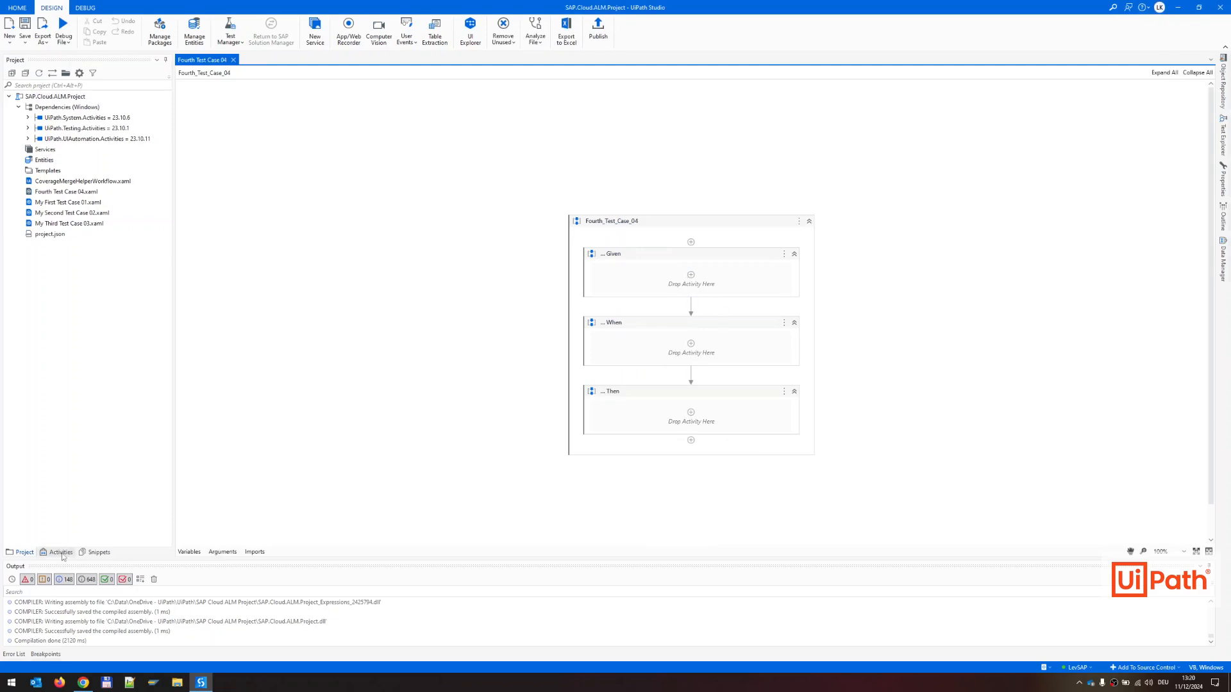
# Add Verify Expression with Operator to the When section, comparing 1 equals 1
pyautogui.click(59, 552)
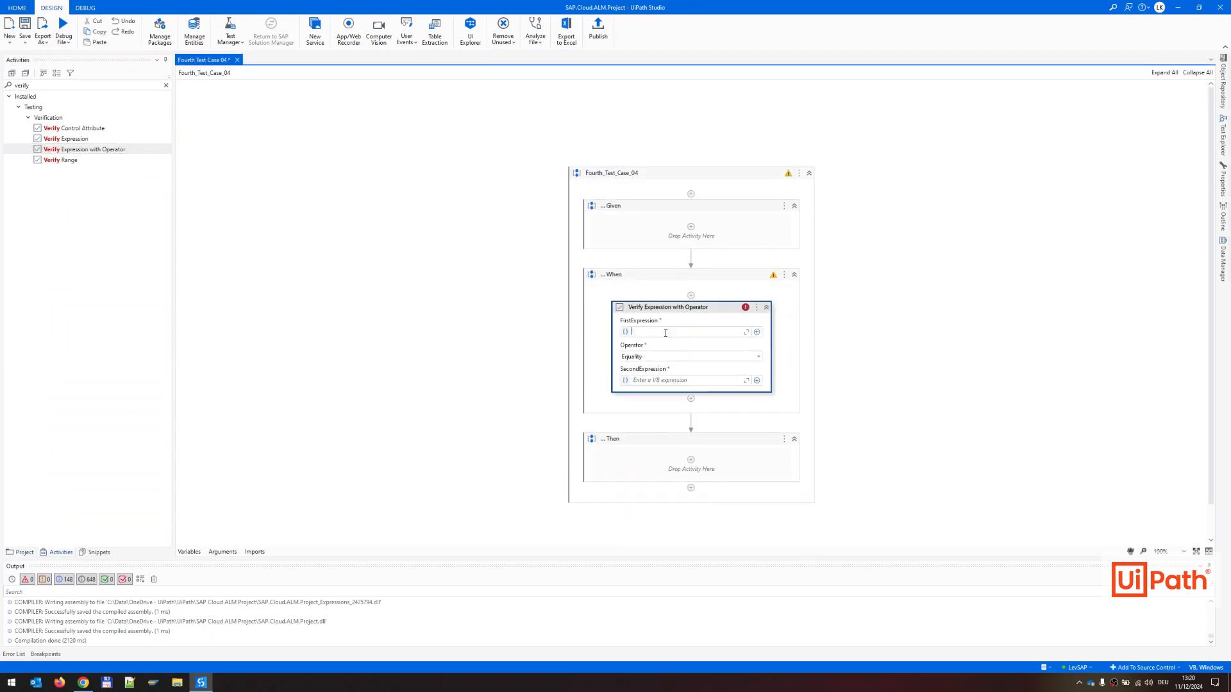
pyautogui.write('1')
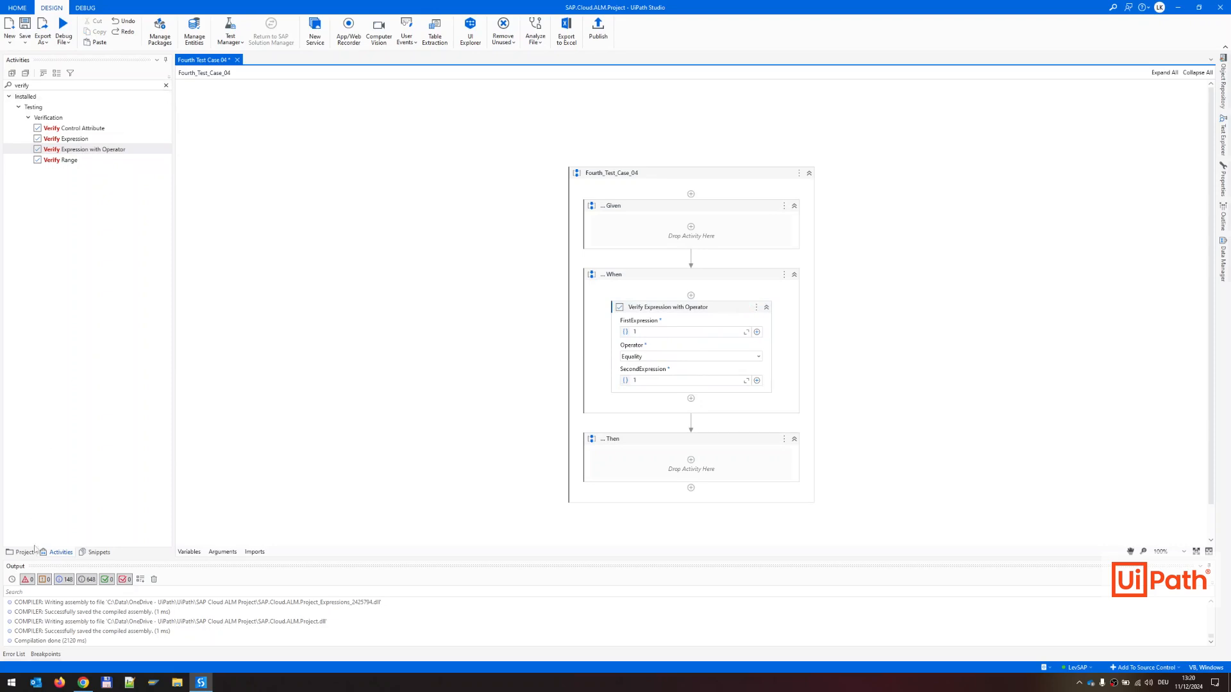
# Mark the Fourth Test Case 04.xaml workflow as publishable
pyautogui.click(18, 552)
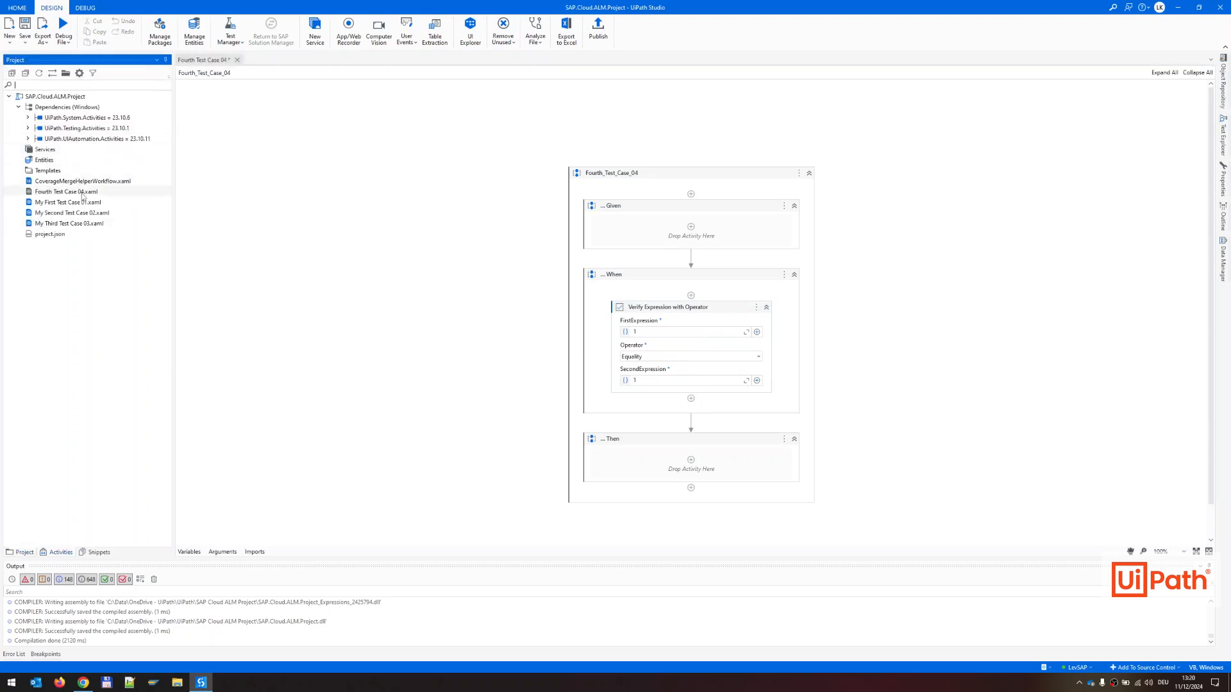
pyautogui.rightClick(66, 191)
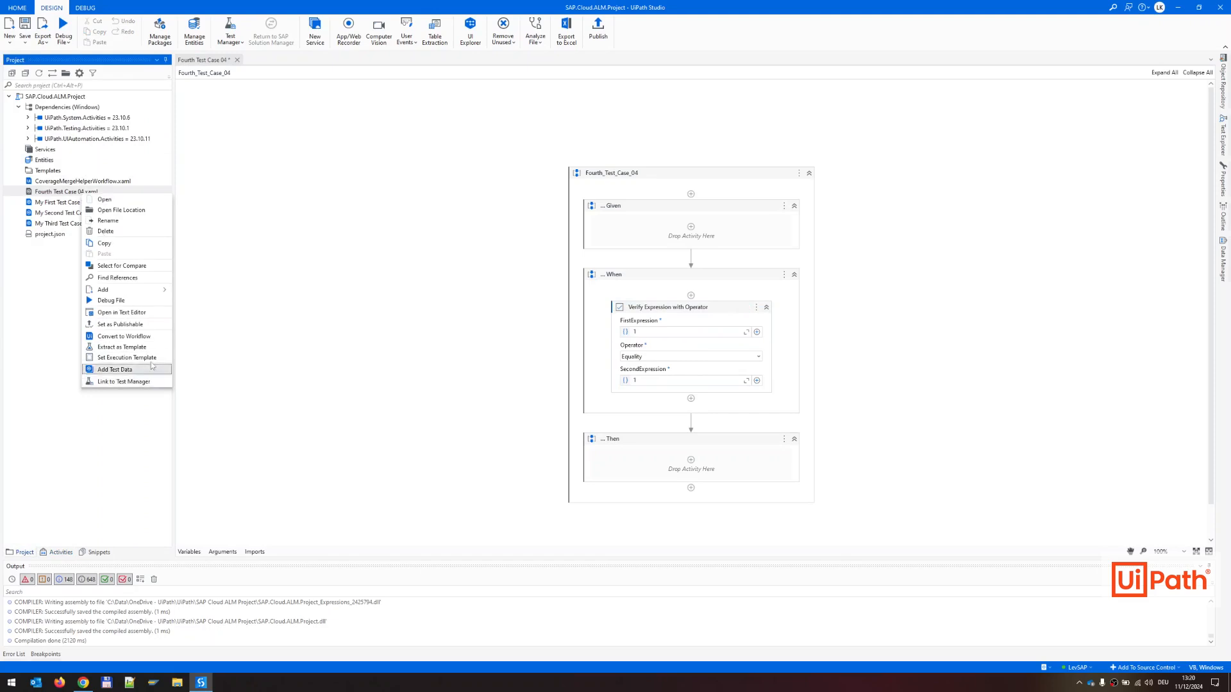
pyautogui.moveTo(118, 324)
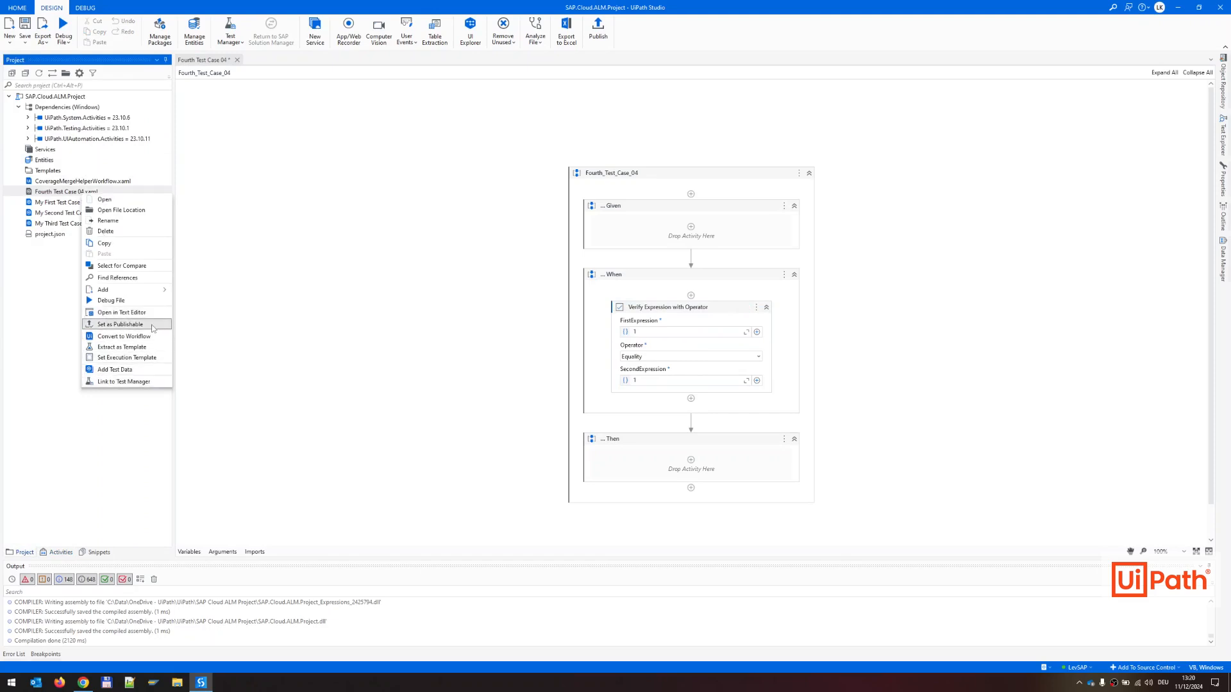
pyautogui.click(120, 324)
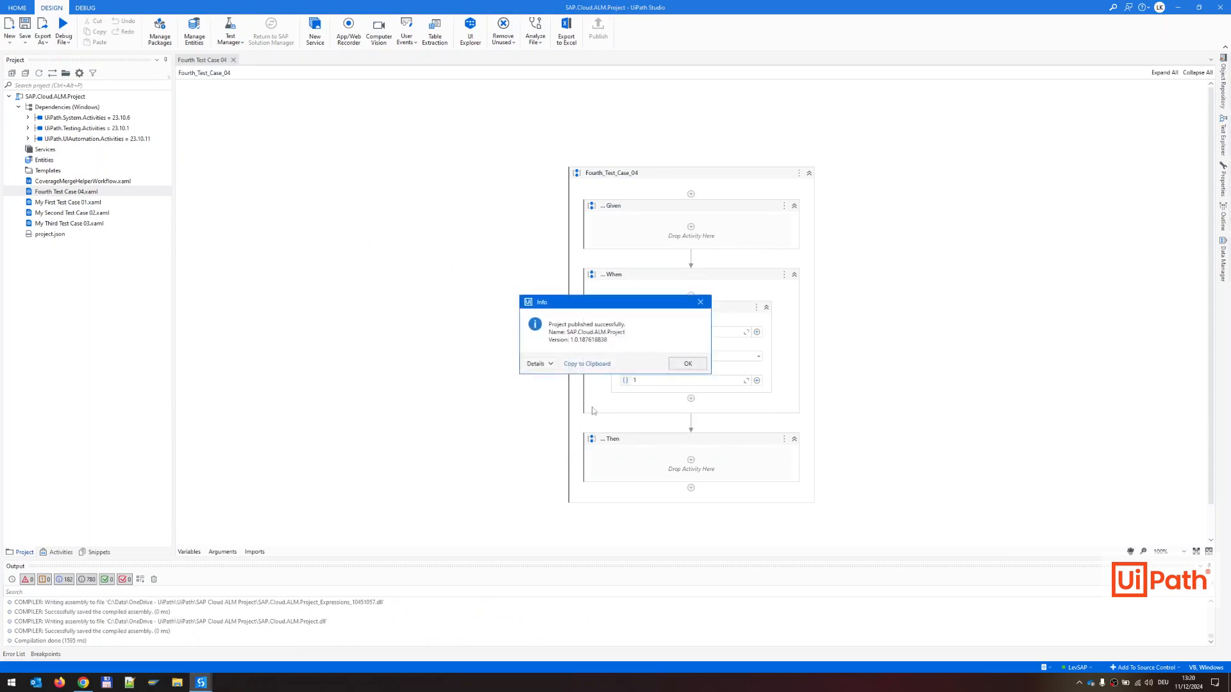
# Link Fourth Test Case 04.xaml to the Test Manager test CALM1:7 Fourth Test Case 04
pyautogui.rightClick(66, 192)
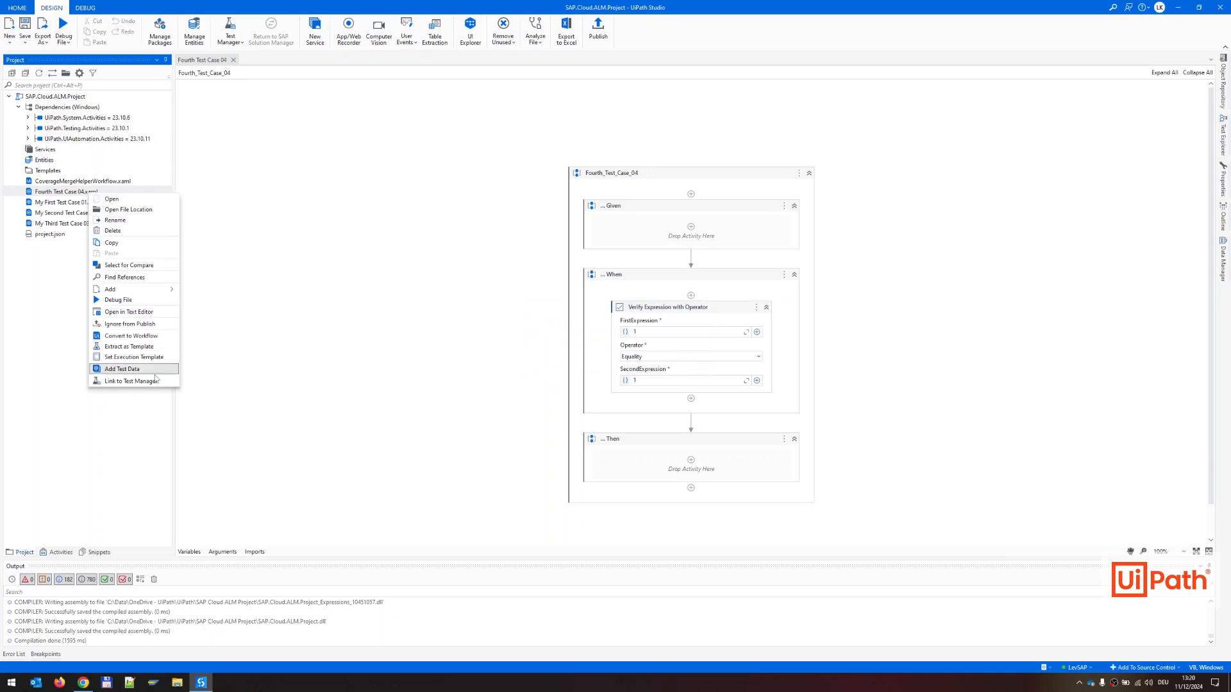
pyautogui.click(131, 381)
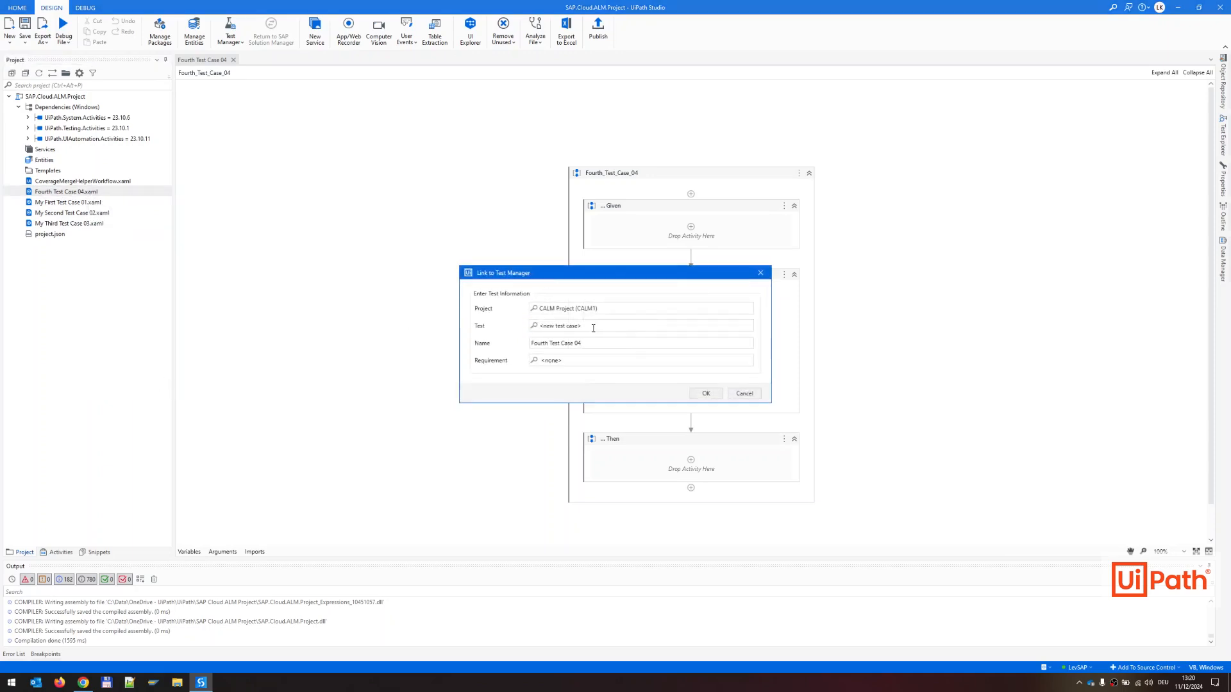
pyautogui.click(640, 326)
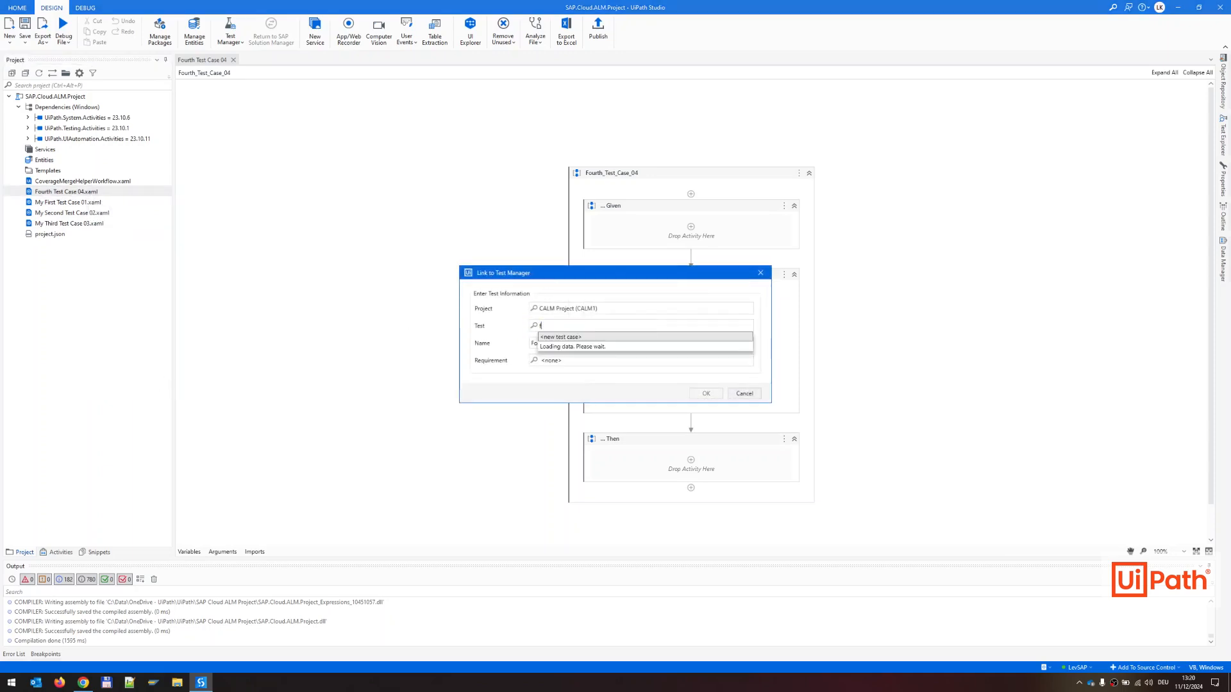
pyautogui.write('ms')
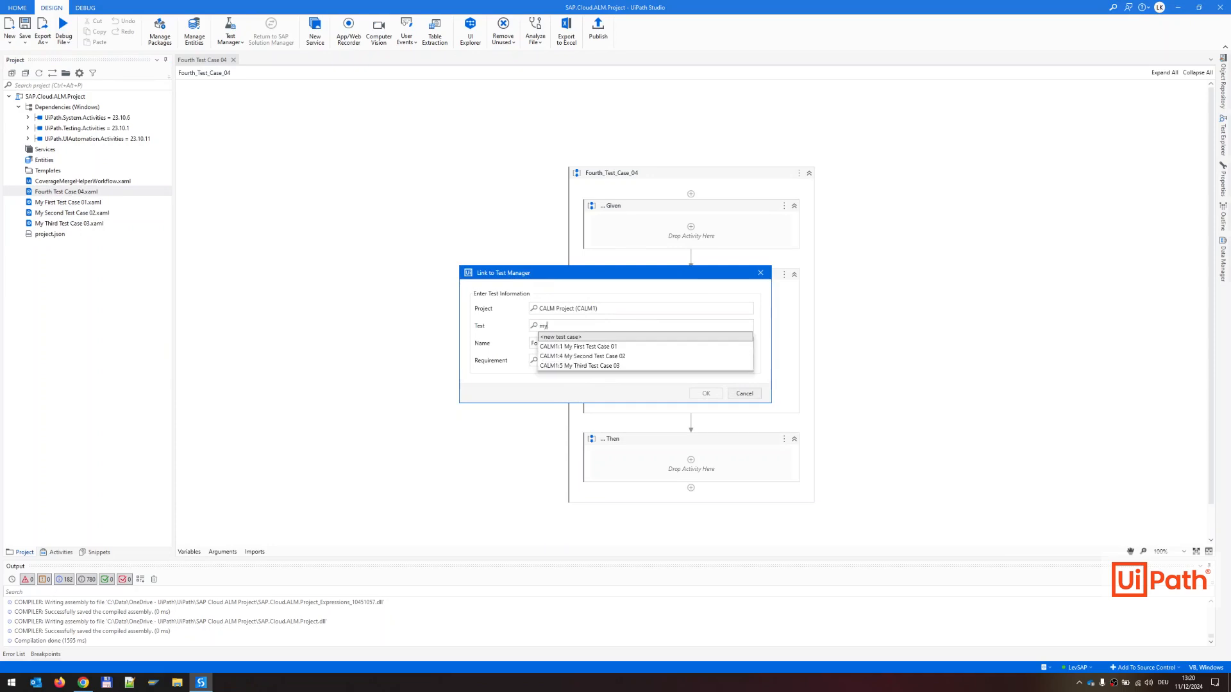
pyautogui.write('fo')
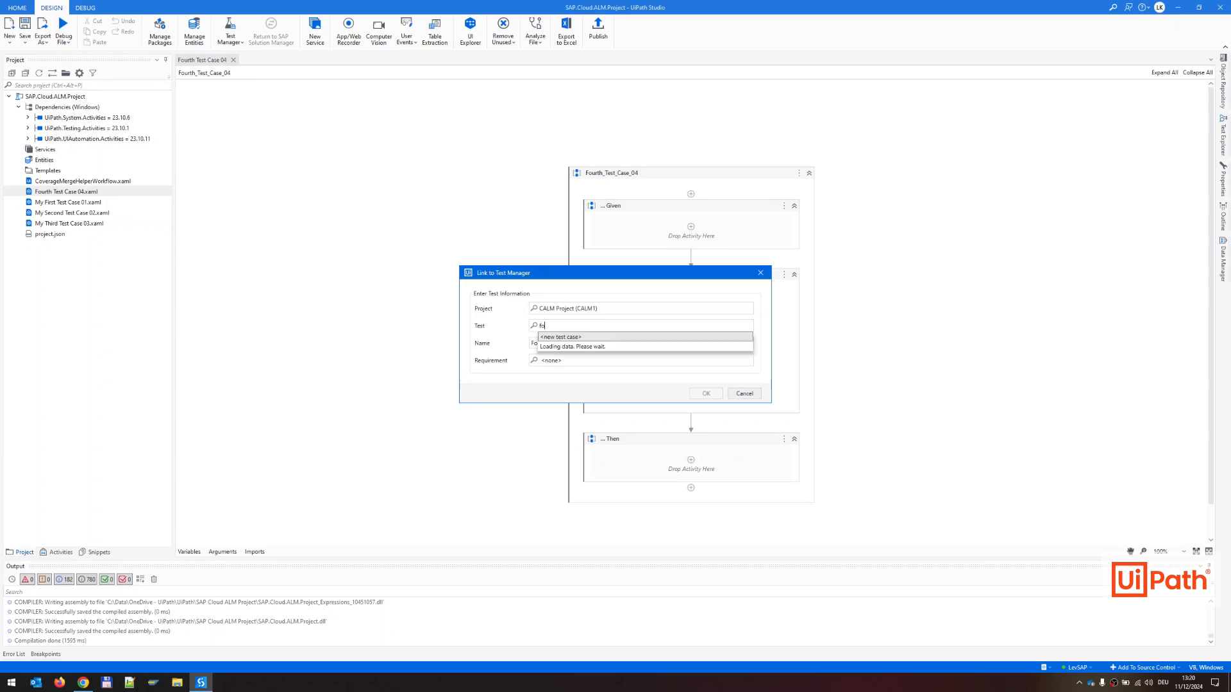
pyautogui.click(573, 336)
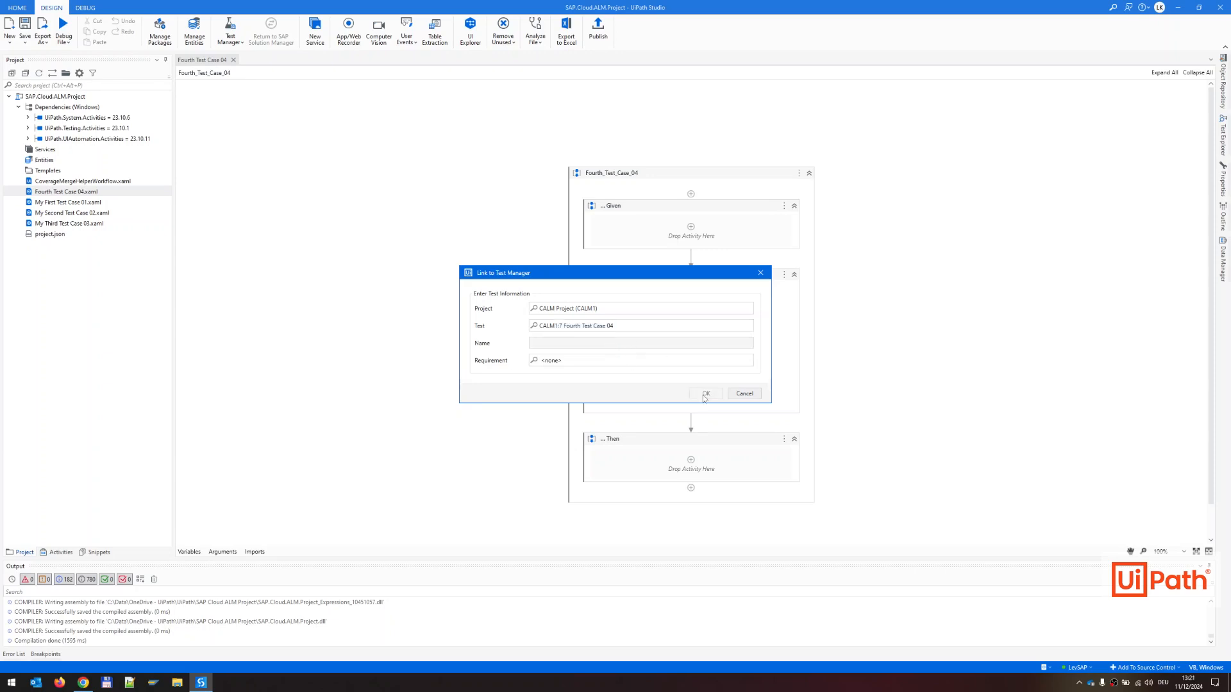
pyautogui.click(704, 393)
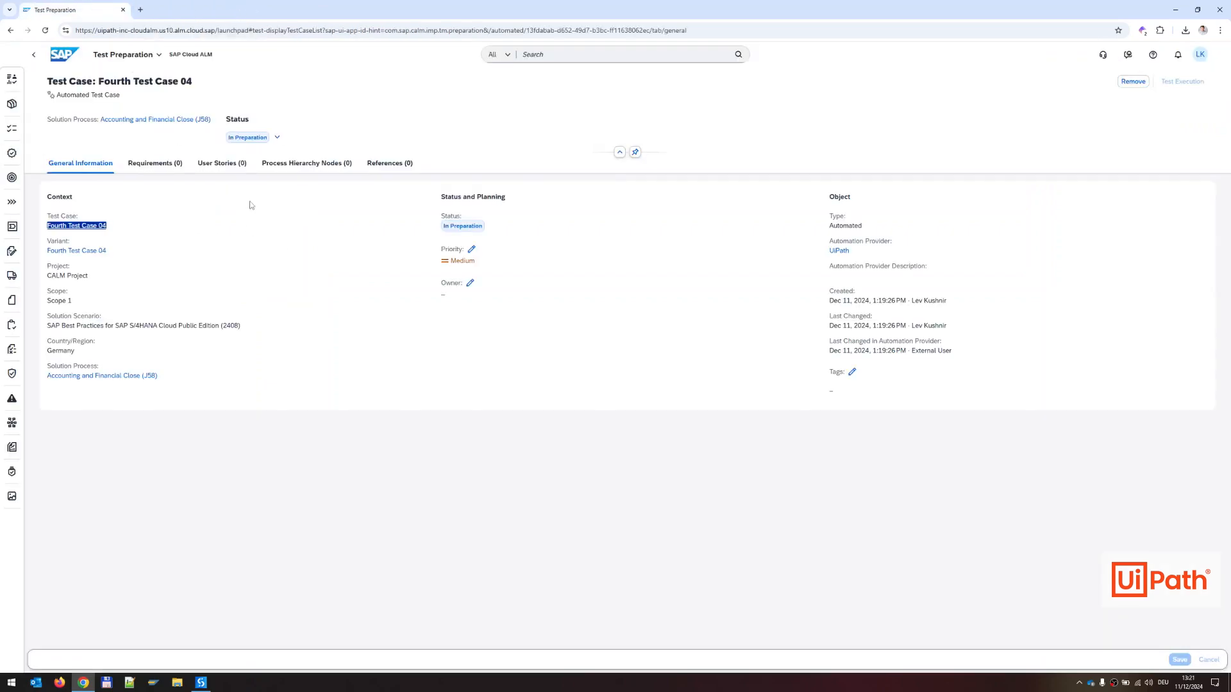
# Save Fourth Test Case 04 with status Prepared and go to Test Execution
pyautogui.click(277, 137)
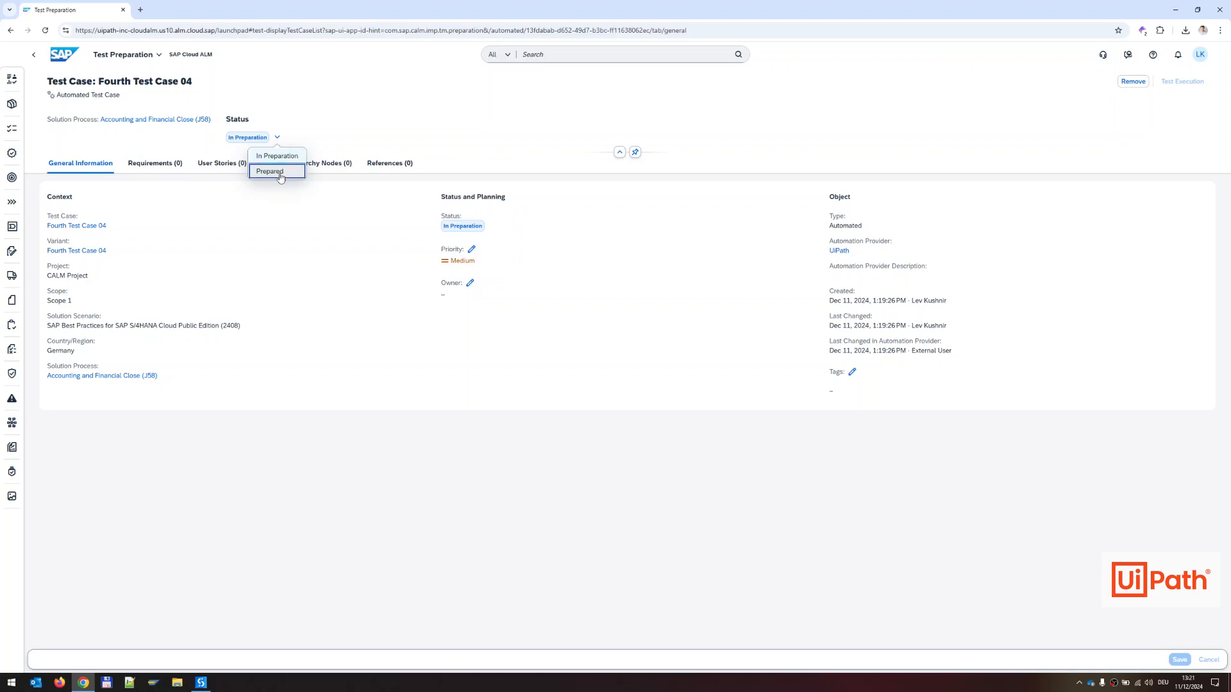
pyautogui.click(269, 171)
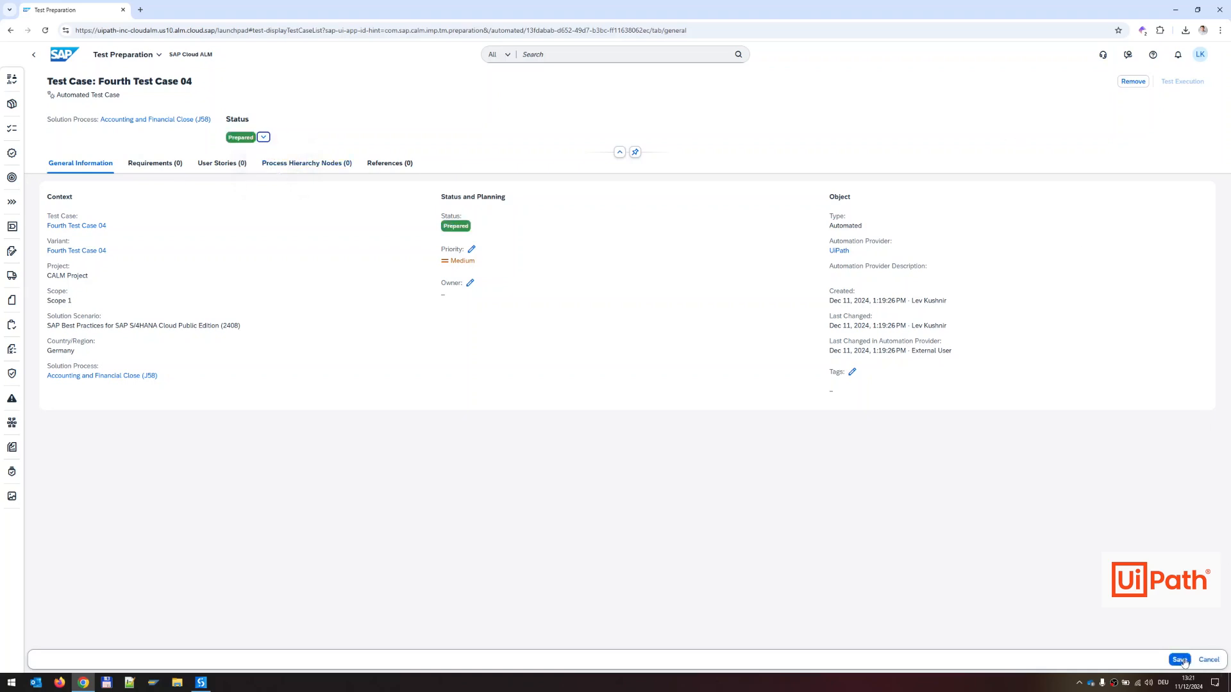
pyautogui.click(1178, 660)
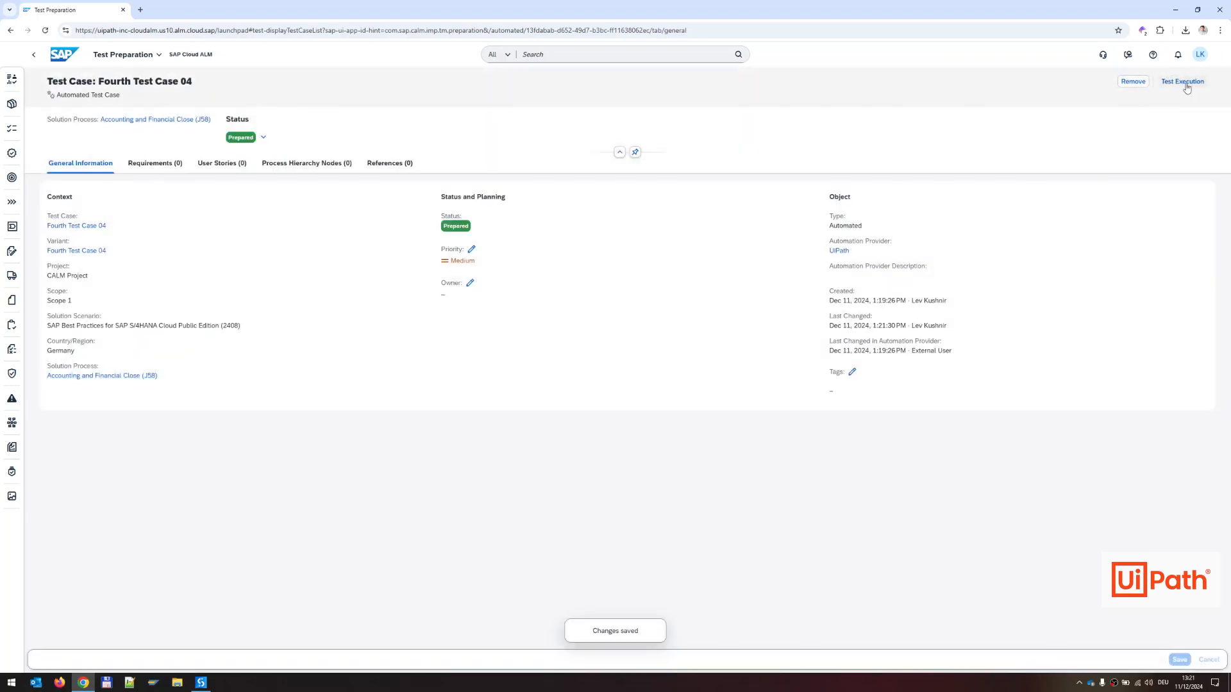
pyautogui.click(1182, 81)
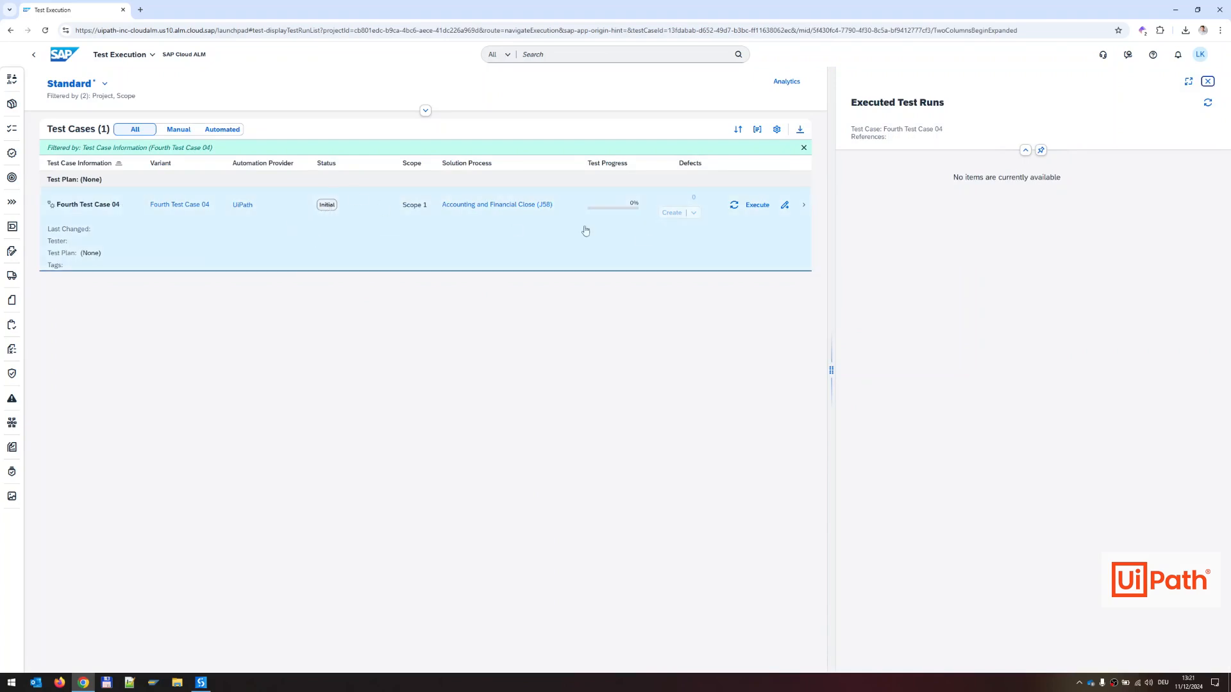
pyautogui.moveTo(756, 204)
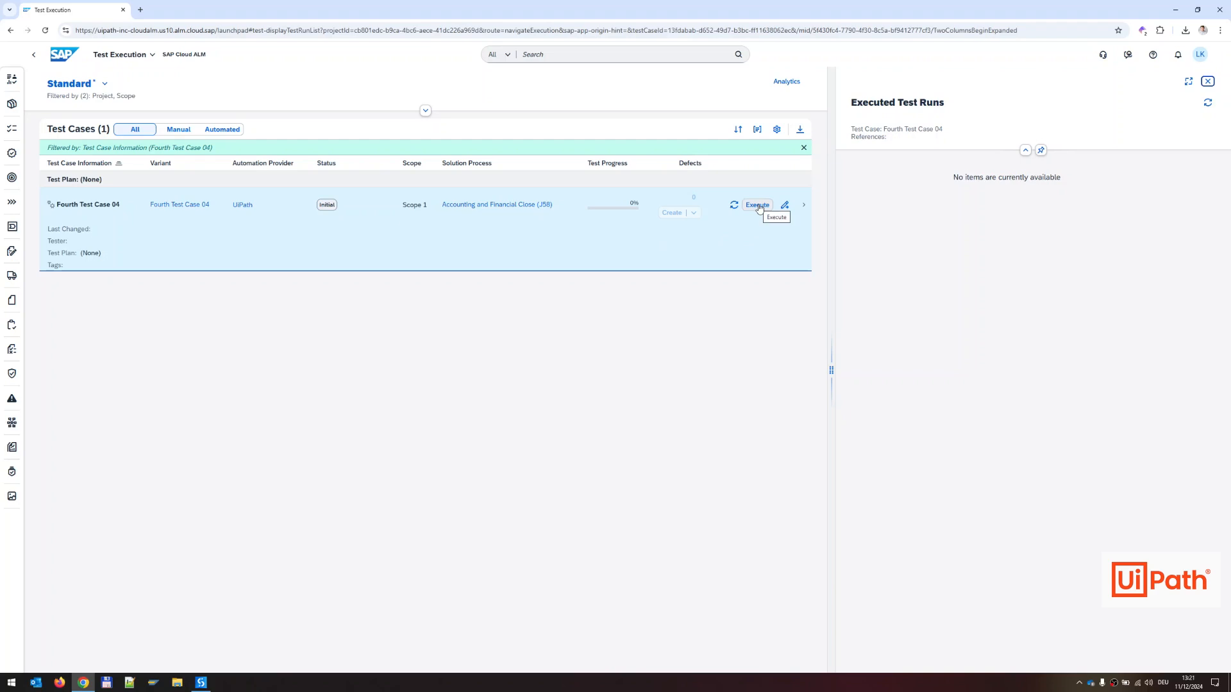
# Execute Fourth Test Case 04, refresh its progress, and view the execution log
pyautogui.click(756, 205)
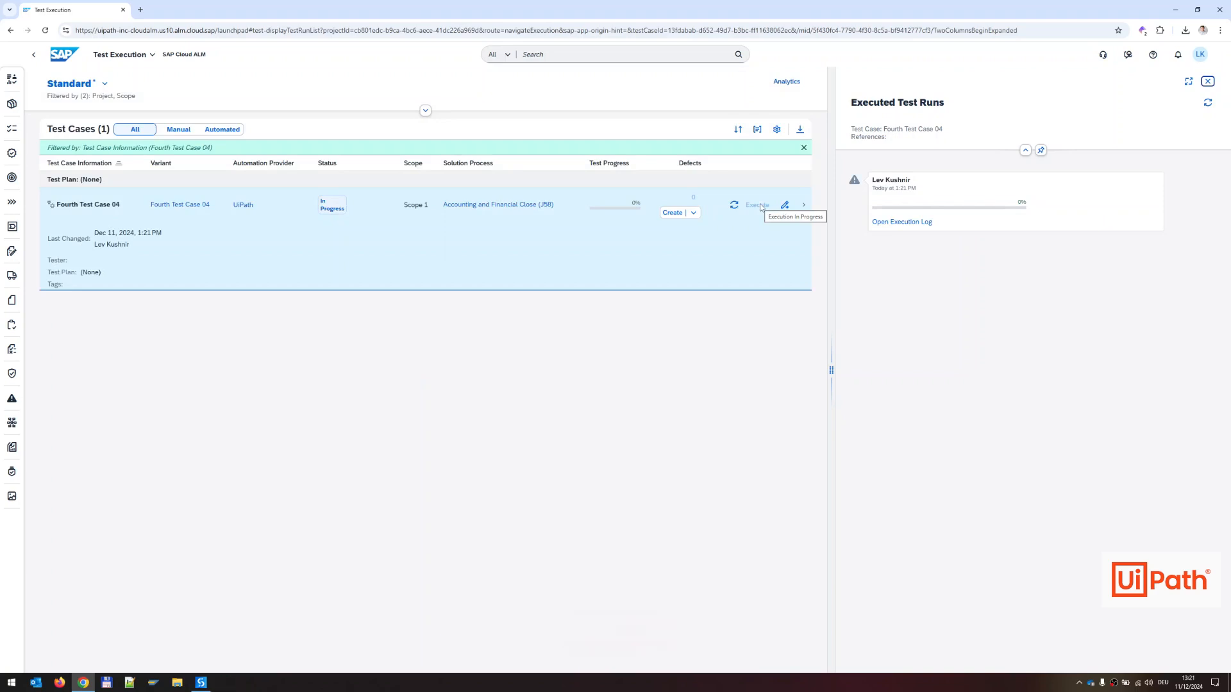
pyautogui.moveTo(733, 205)
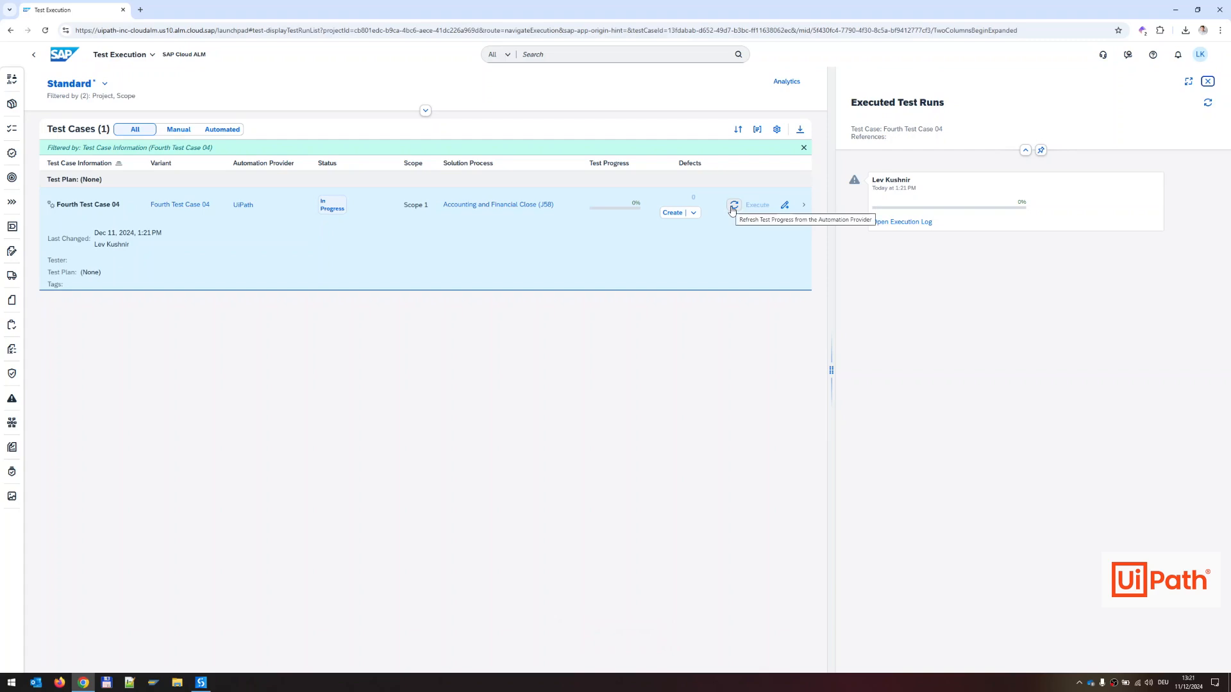
pyautogui.click(733, 205)
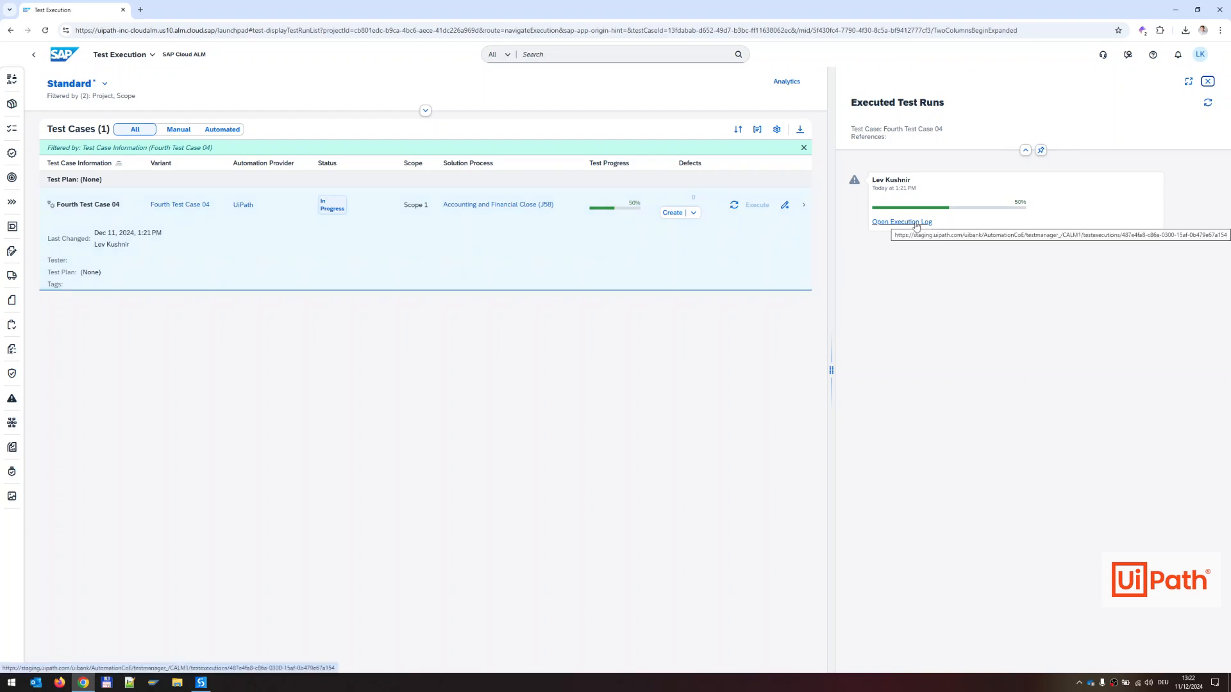
pyautogui.click(901, 221)
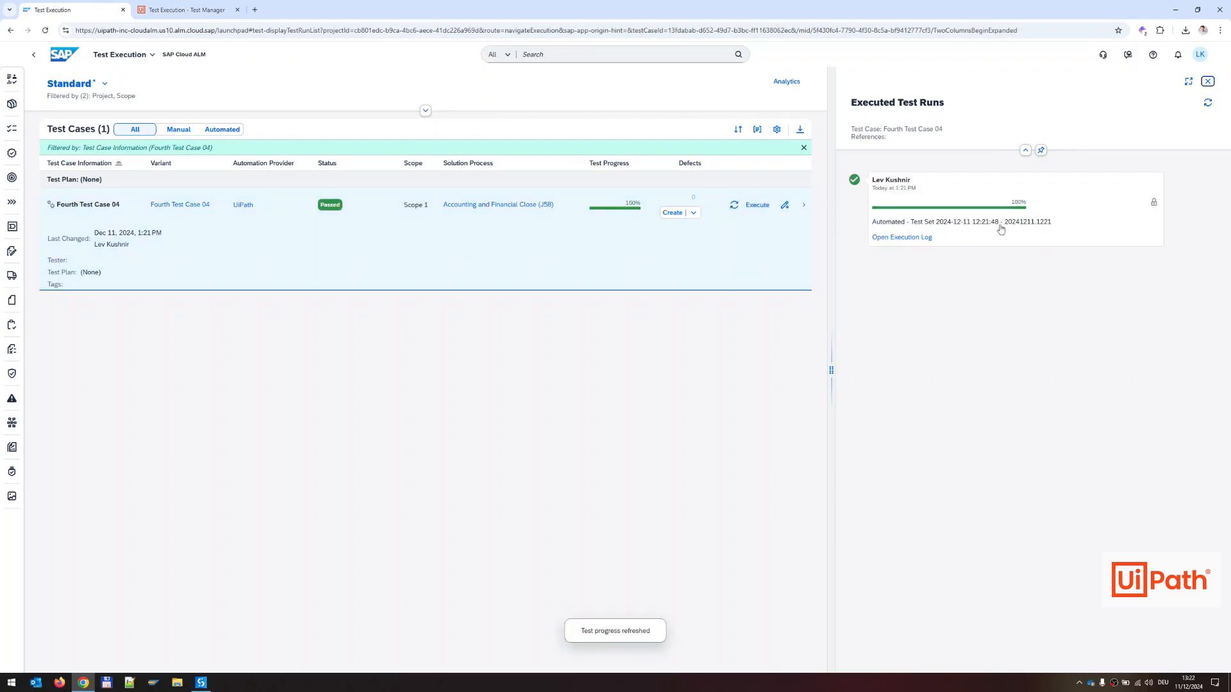
# Open the execution log to confirm Fourth Test Case 04 passed in Test Manager
pyautogui.click(900, 236)
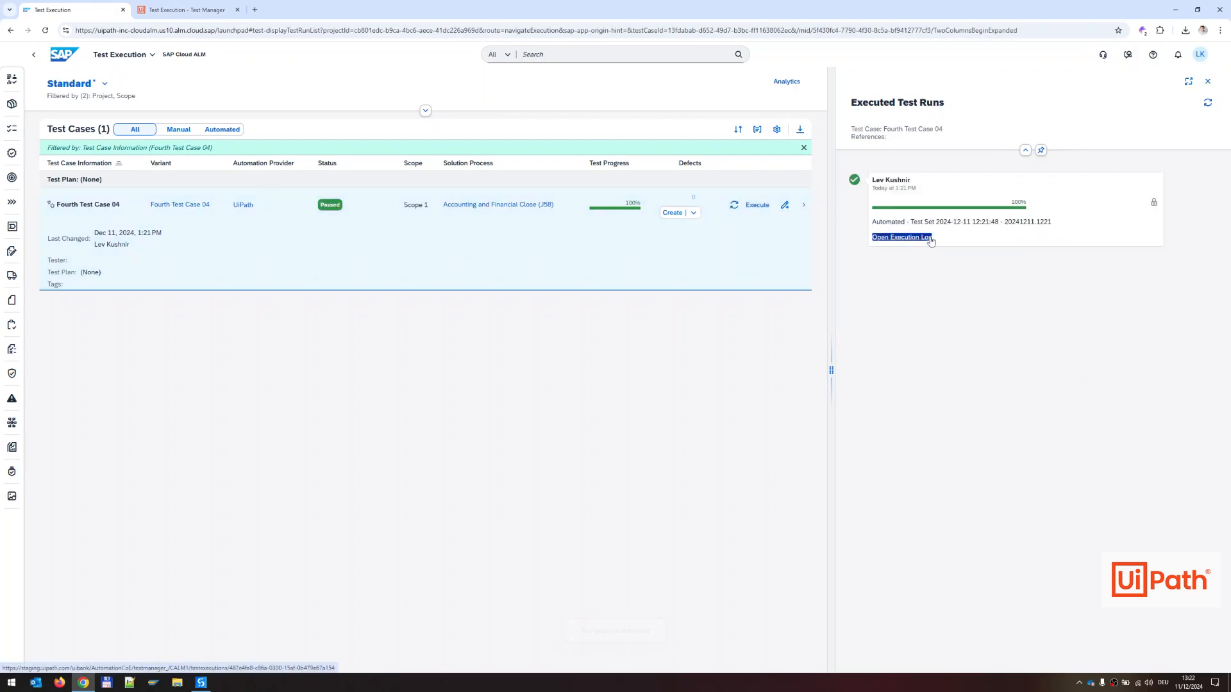
pyautogui.click(900, 237)
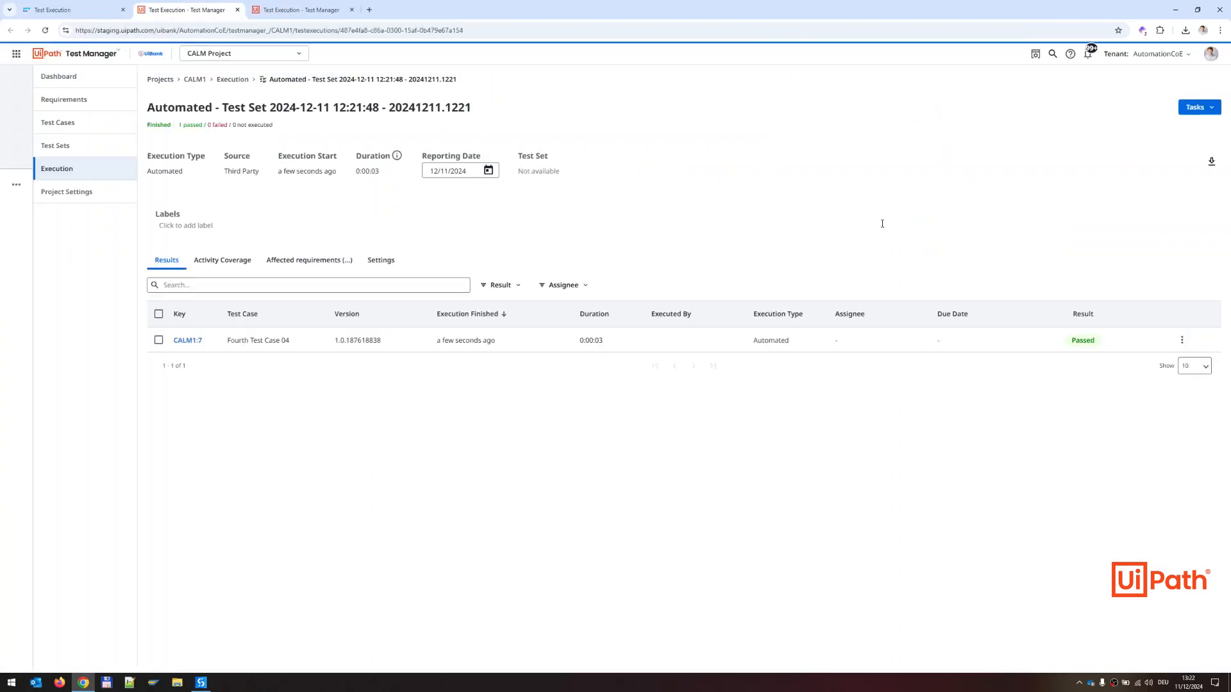
pyautogui.click(1083, 340)
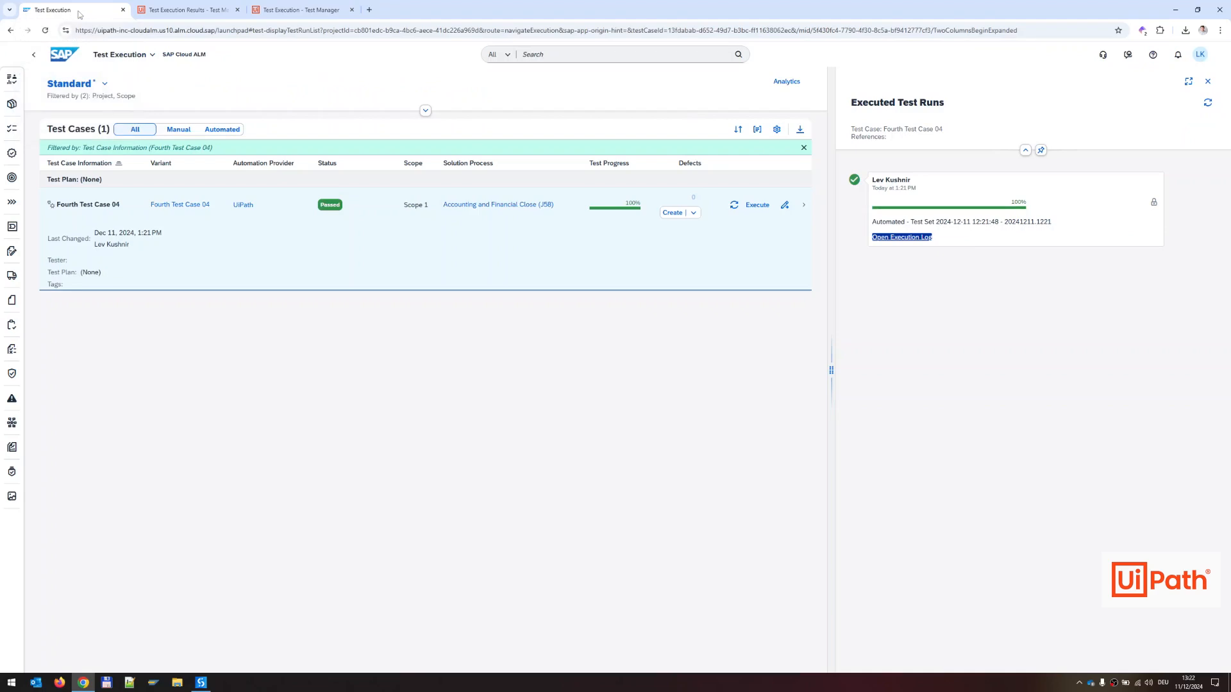
pyautogui.moveTo(122, 59)
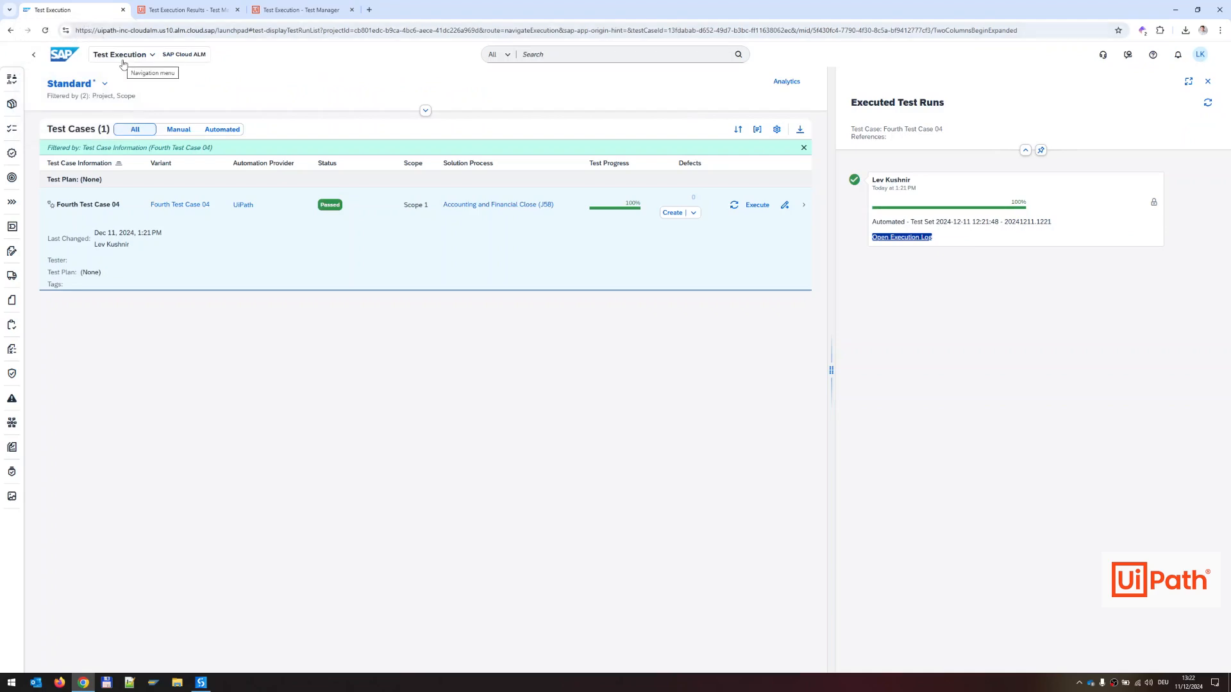
pyautogui.moveTo(660, 306)
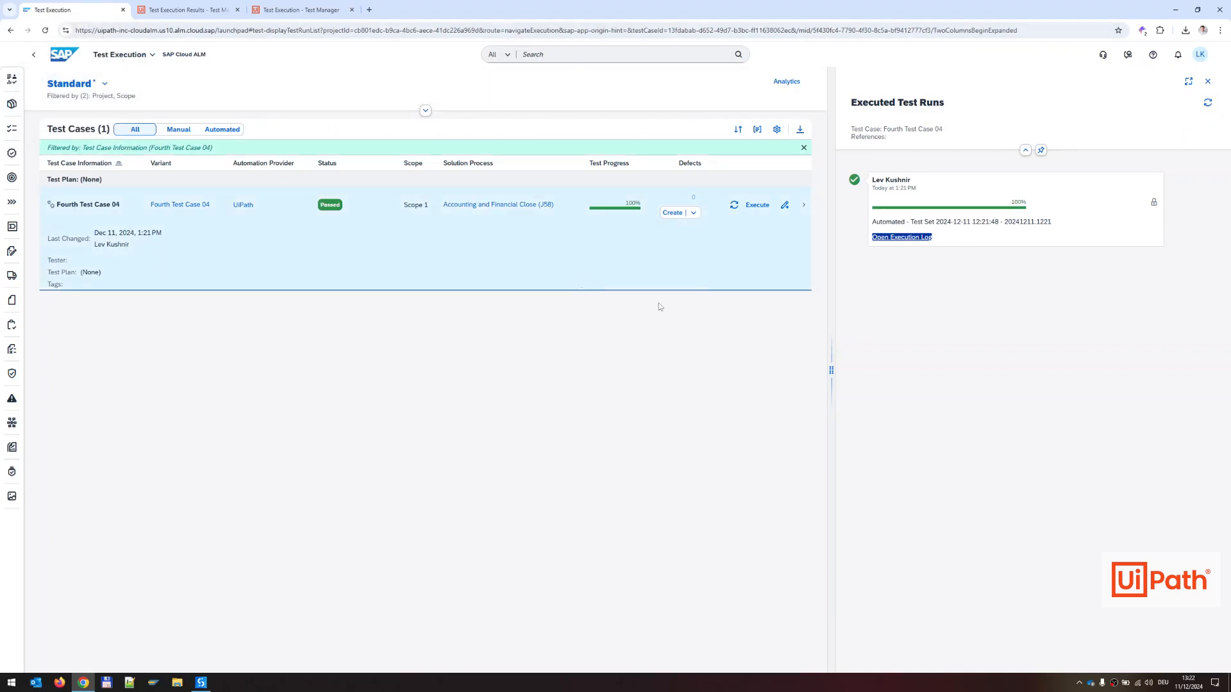